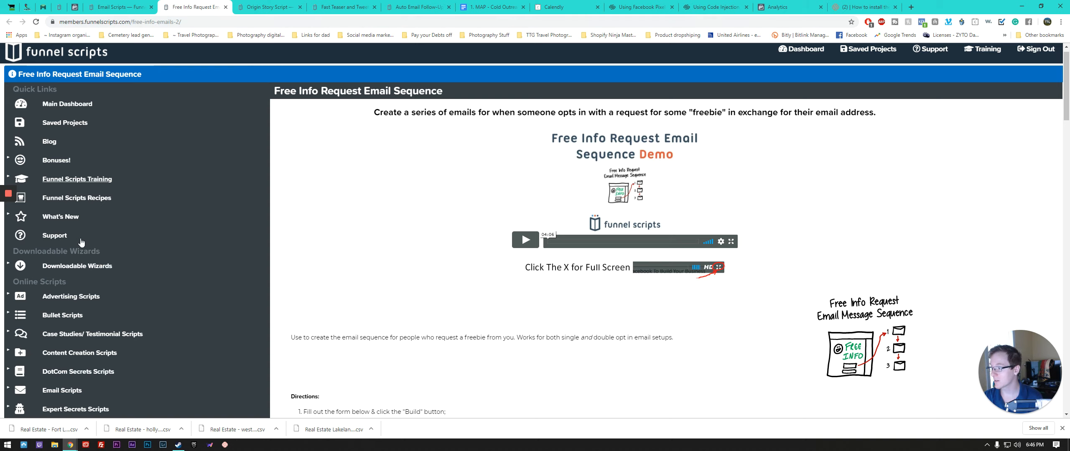
# Step: Scroll the sidebar down to the Email Scripts category and its individual scripts
pyautogui.scroll(-3)
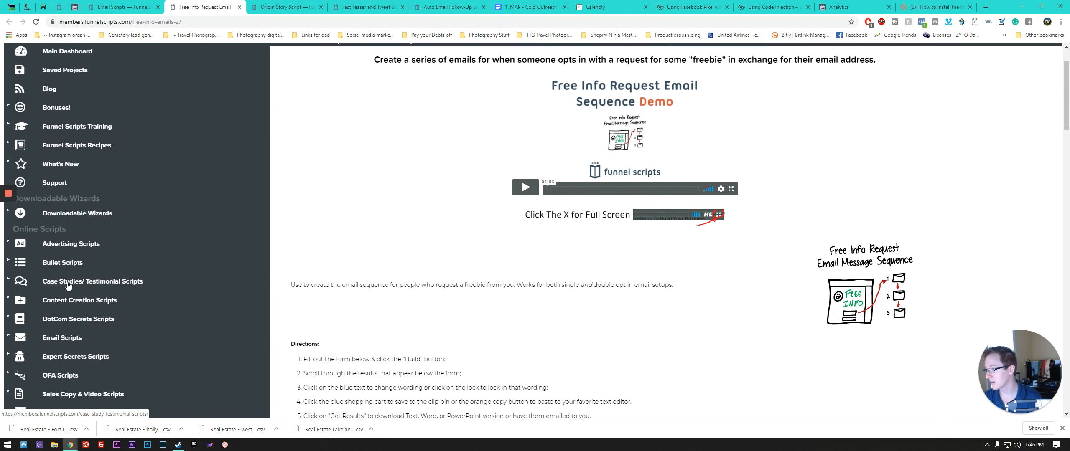
pyautogui.scroll(-3)
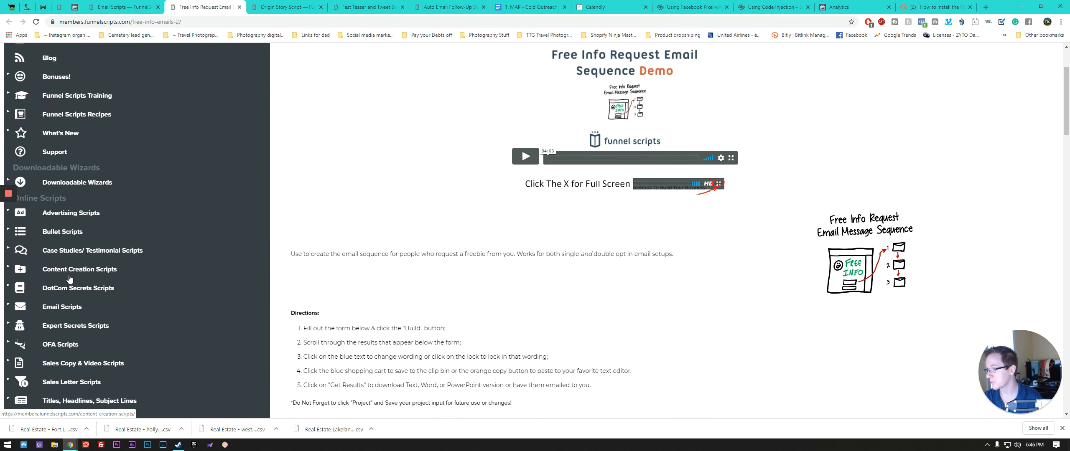
pyautogui.scroll(-3)
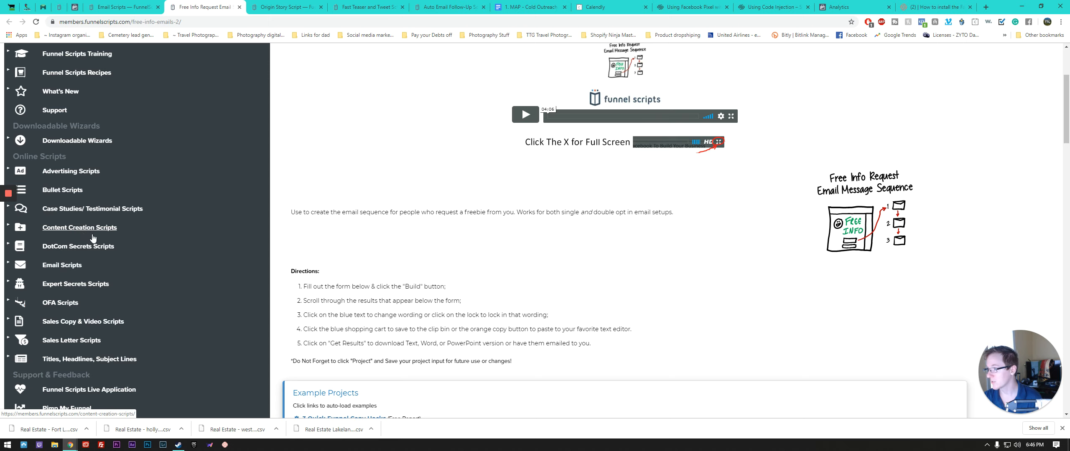
pyautogui.scroll(-3)
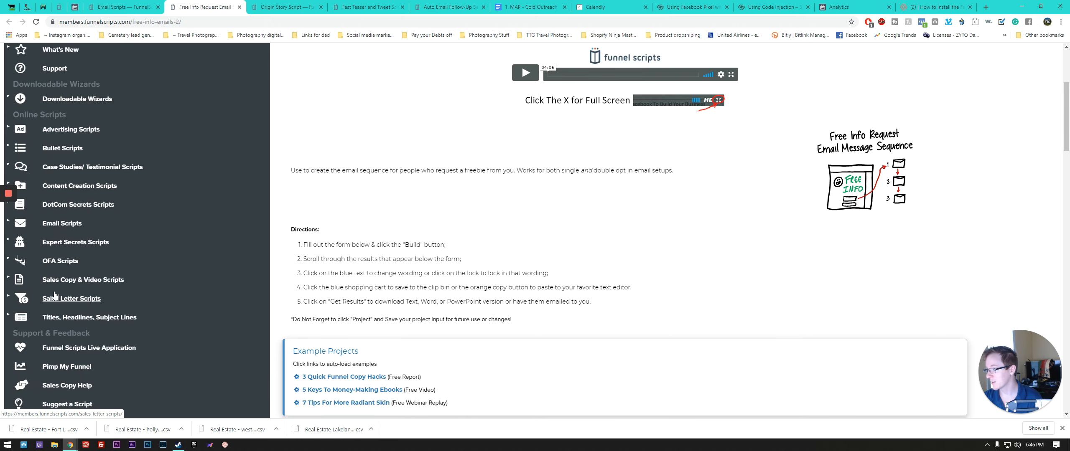
pyautogui.moveTo(60, 264)
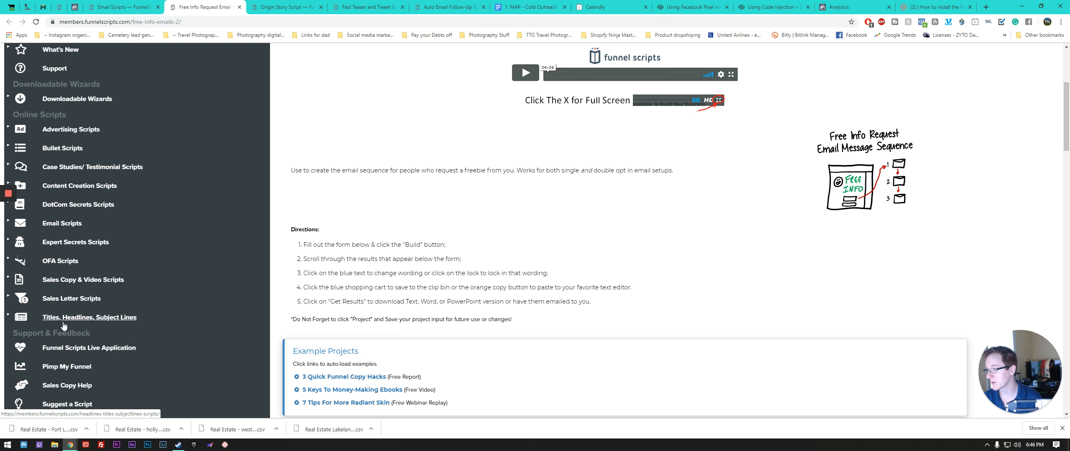
pyautogui.scroll(-3)
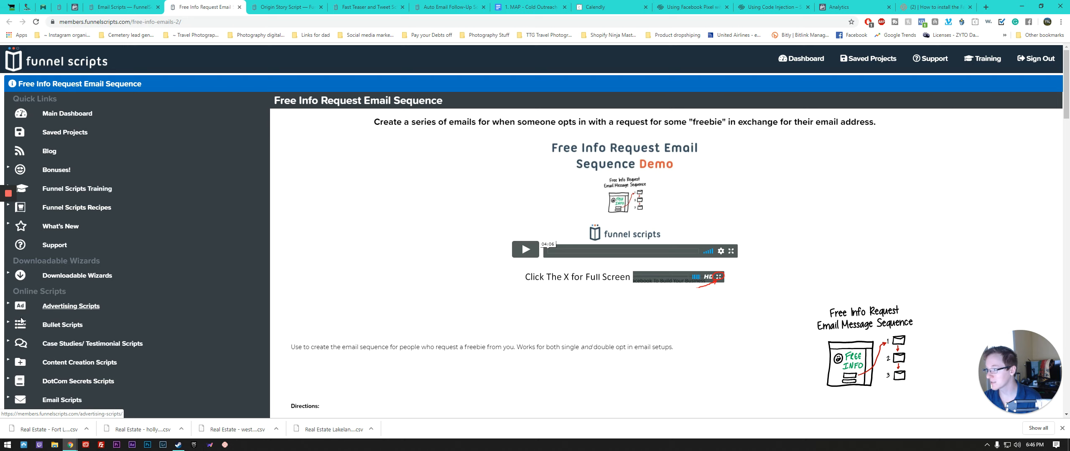
pyautogui.scroll(-3)
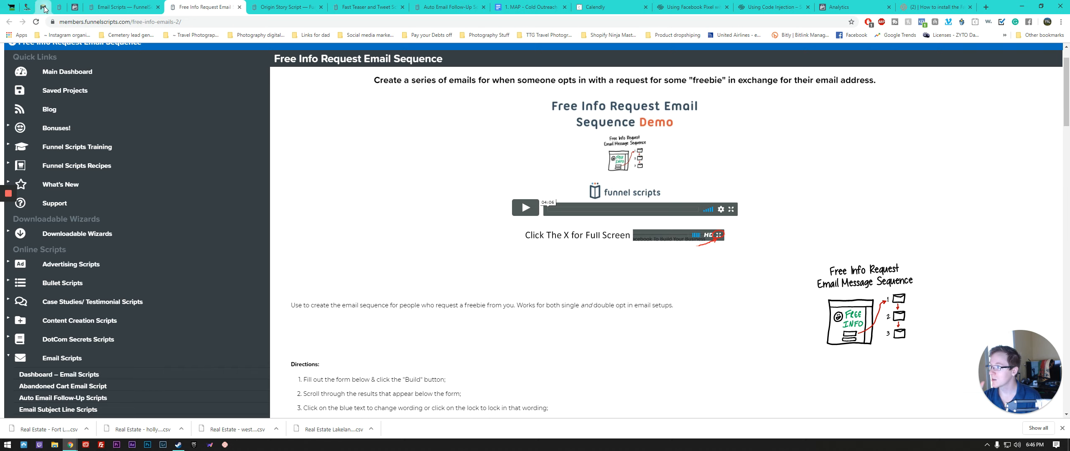
# Step: Switch to Marketer Magic and look over the Create Campaign form and recent Real Estate searches
pyautogui.click(28, 7)
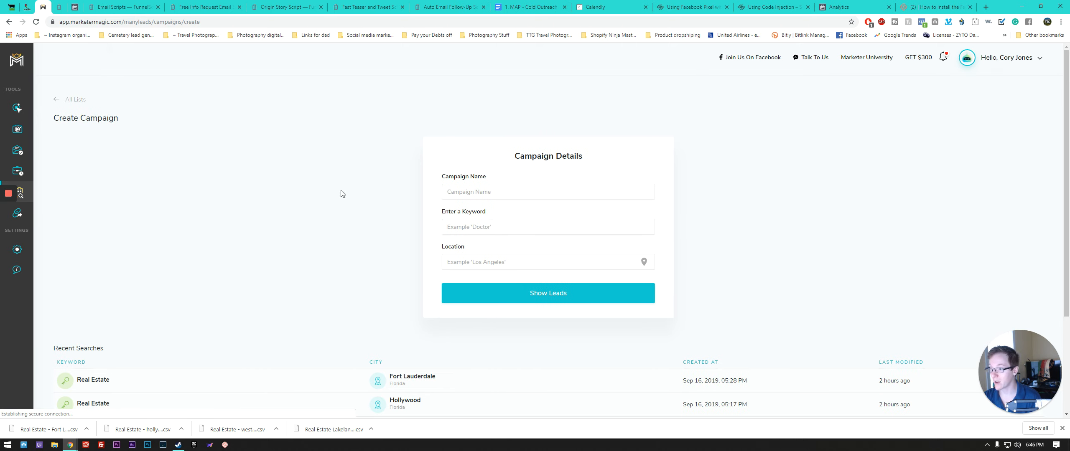
pyautogui.scroll(-3)
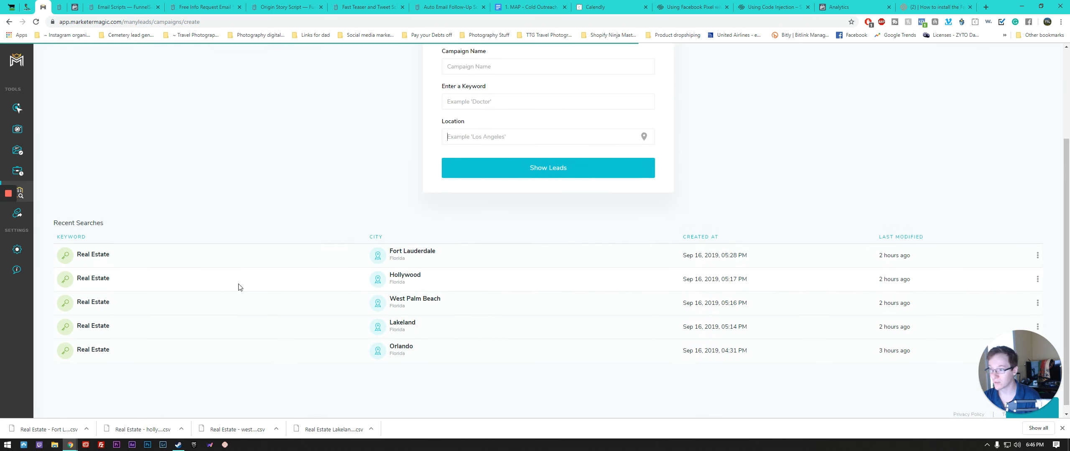
pyautogui.scroll(3)
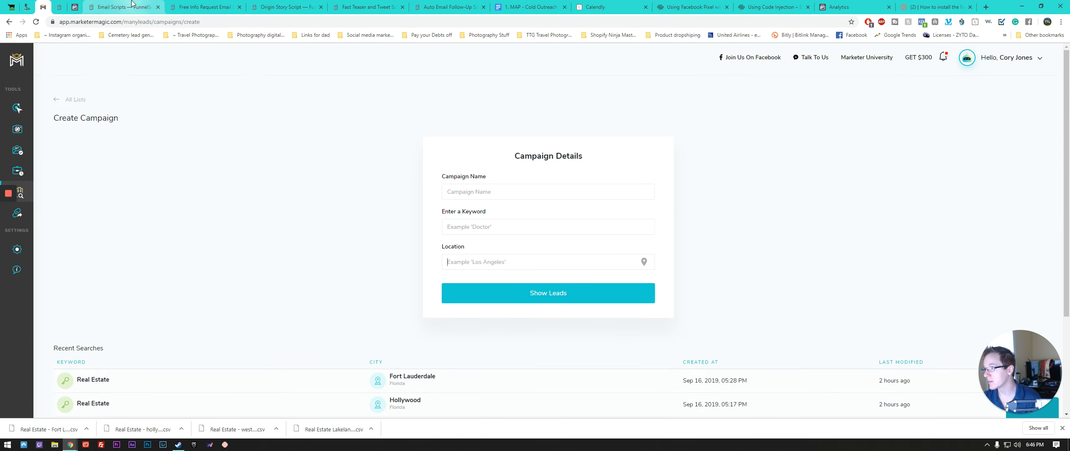
pyautogui.moveTo(123, 7)
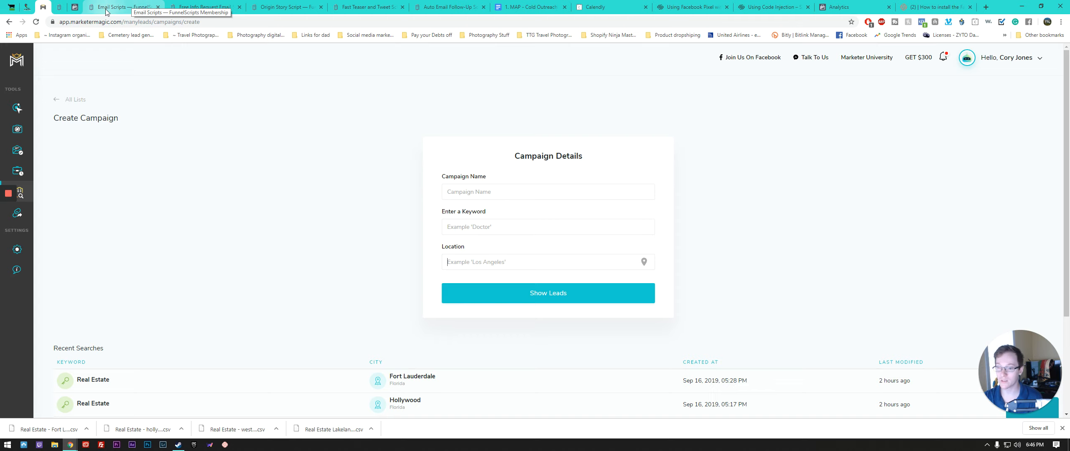
# Step: Switch to the Email Scripts dashboard with the Abandoned Cart and Auto Email Follow-Up scripts
pyautogui.click(126, 7)
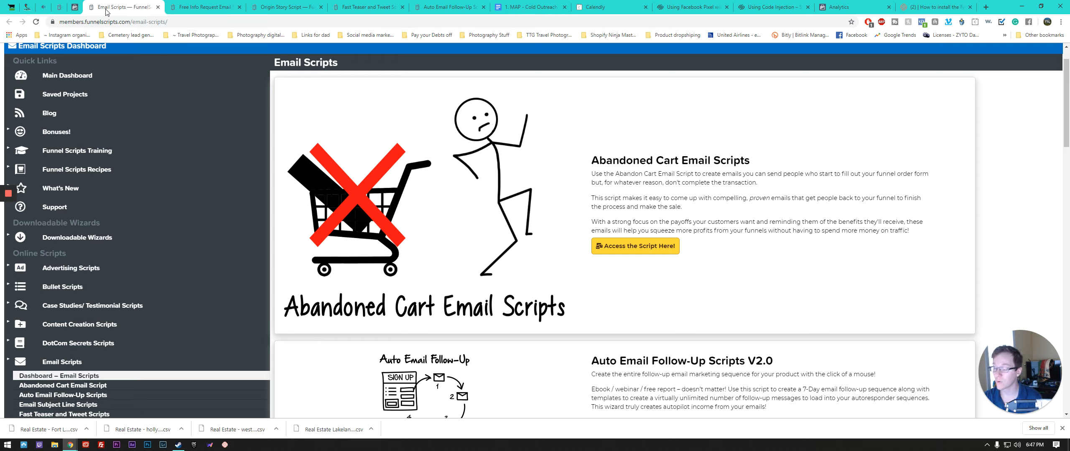
pyautogui.moveTo(477, 219)
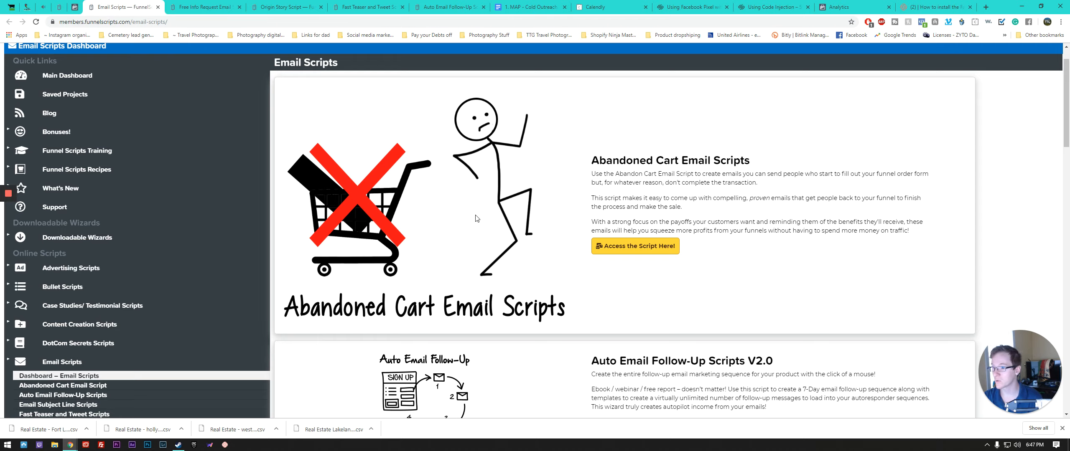
pyautogui.moveTo(485, 224)
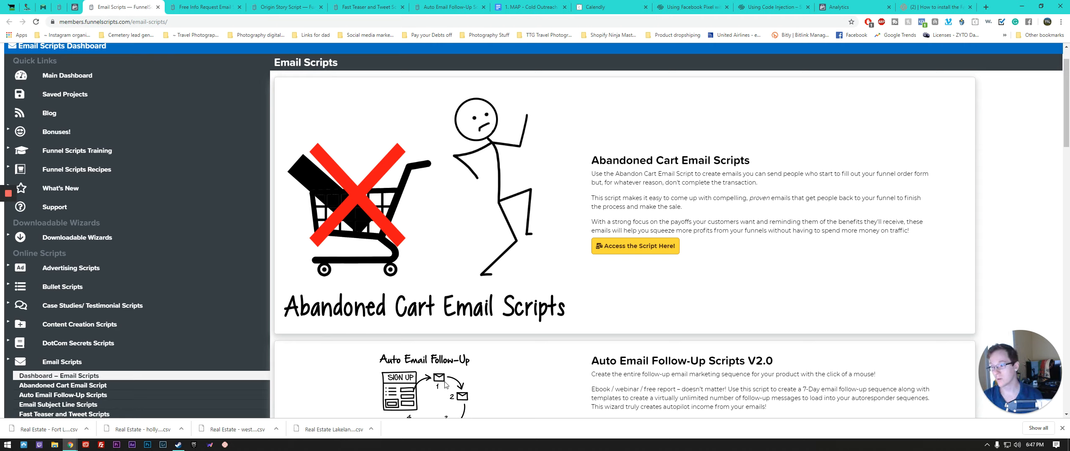
pyautogui.moveTo(539, 372)
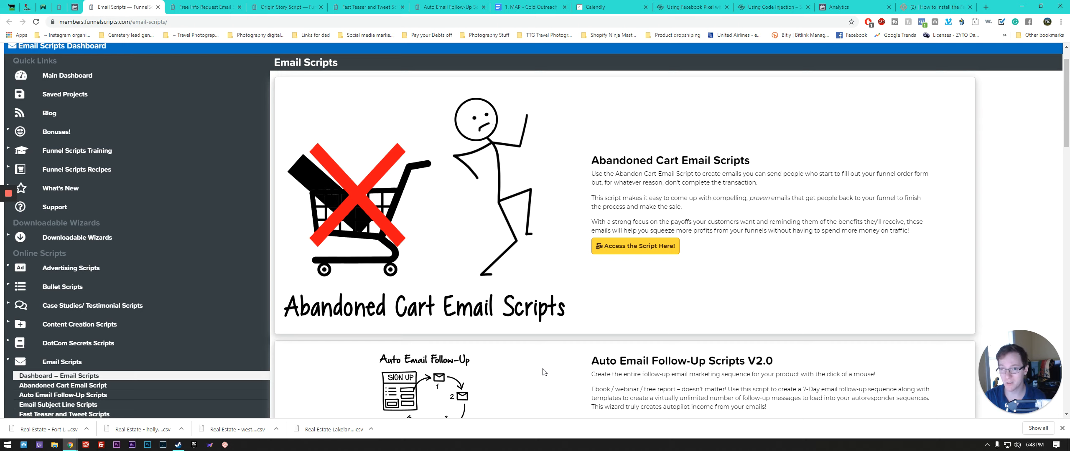
# Step: Scroll the Email Scripts dashboard down to the Fast Teaser and Tweet Scripts option
pyautogui.scroll(-3)
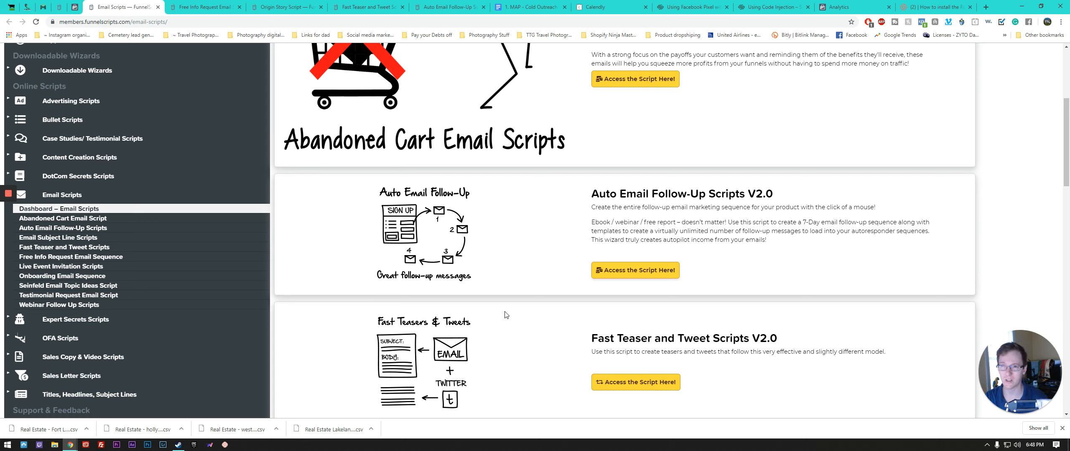
pyautogui.moveTo(499, 313)
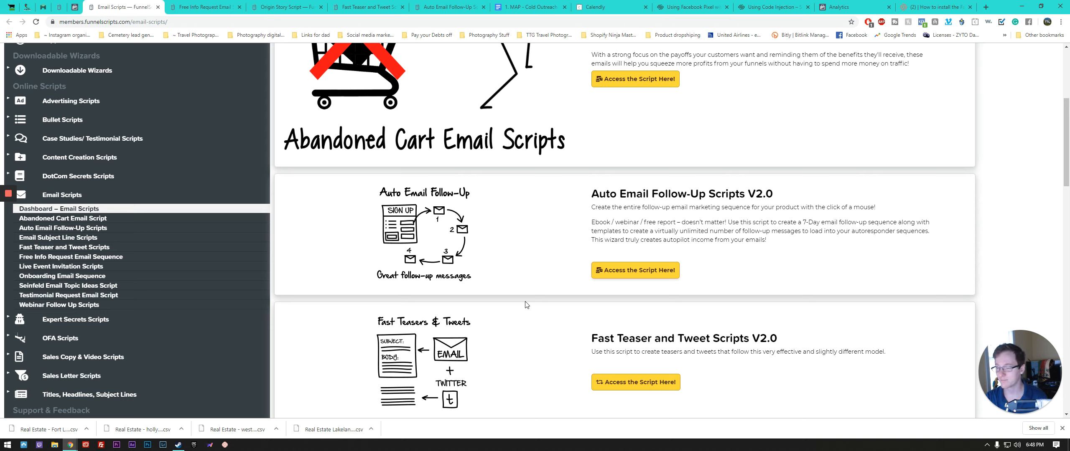
pyautogui.moveTo(531, 291)
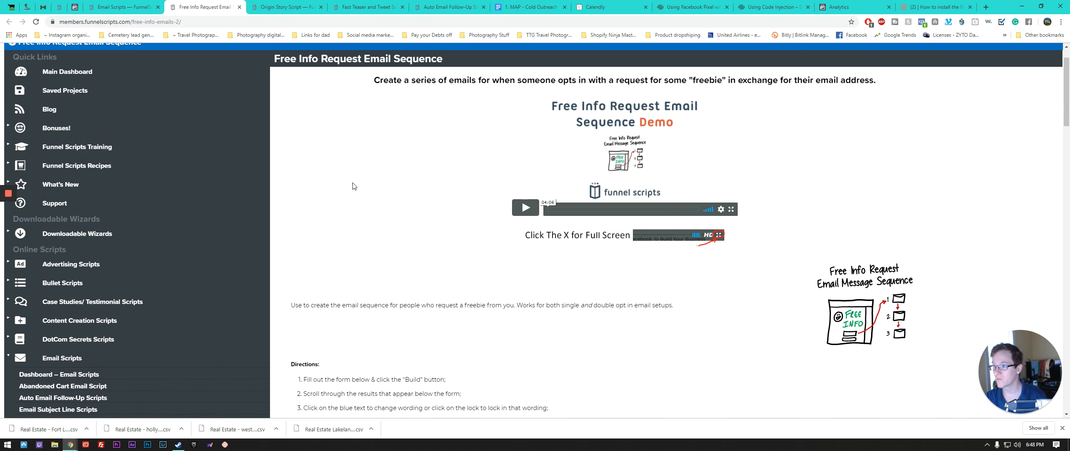
# Step: Review the freebie form's title and target audience entries, then reach the generated confirmation email
pyautogui.scroll(-3)
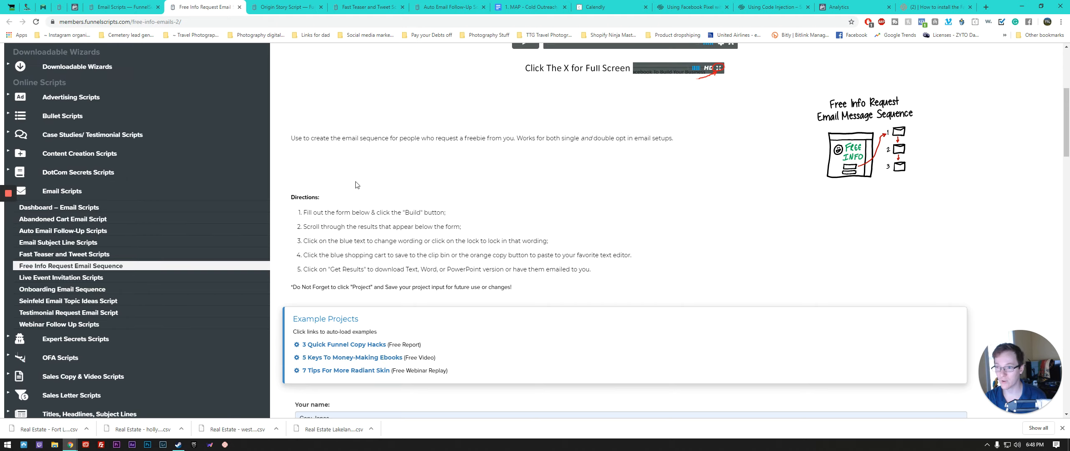
pyautogui.moveTo(415, 243)
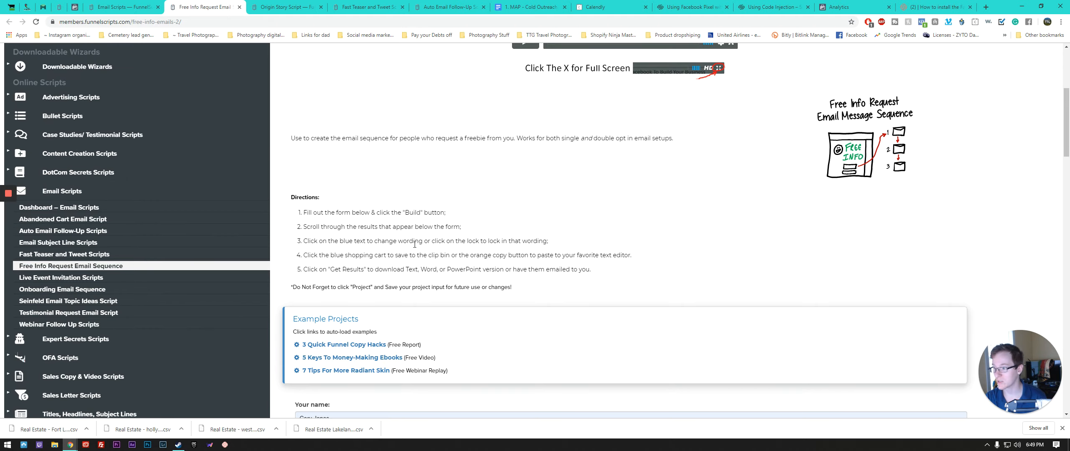
pyautogui.scroll(-3)
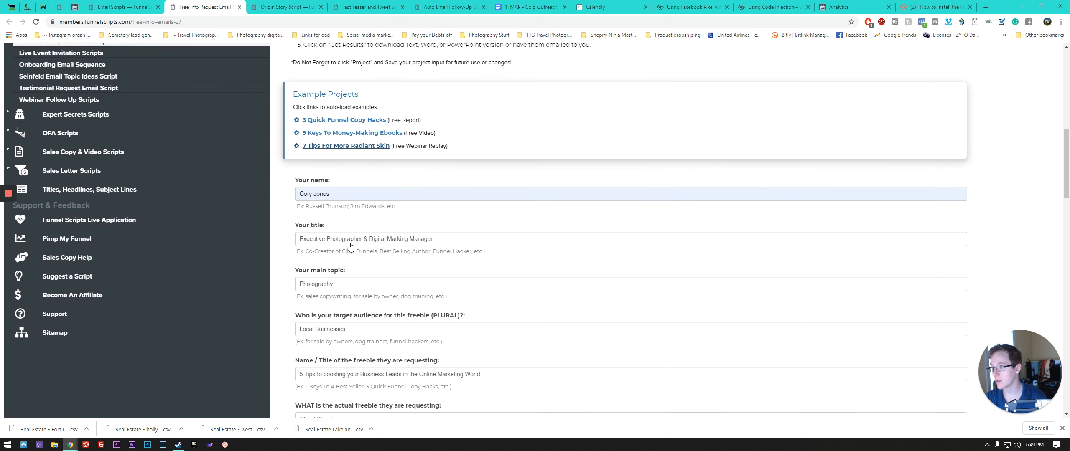
pyautogui.scroll(-3)
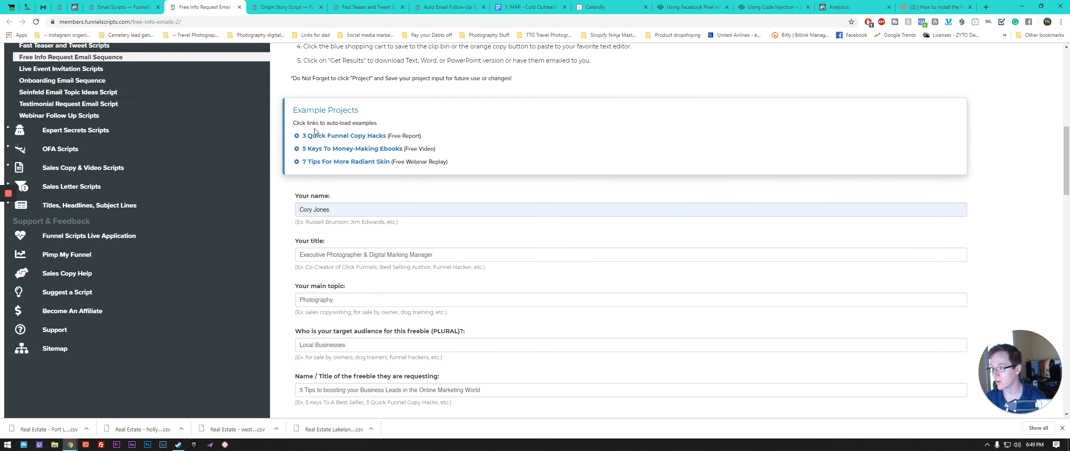
pyautogui.scroll(-3)
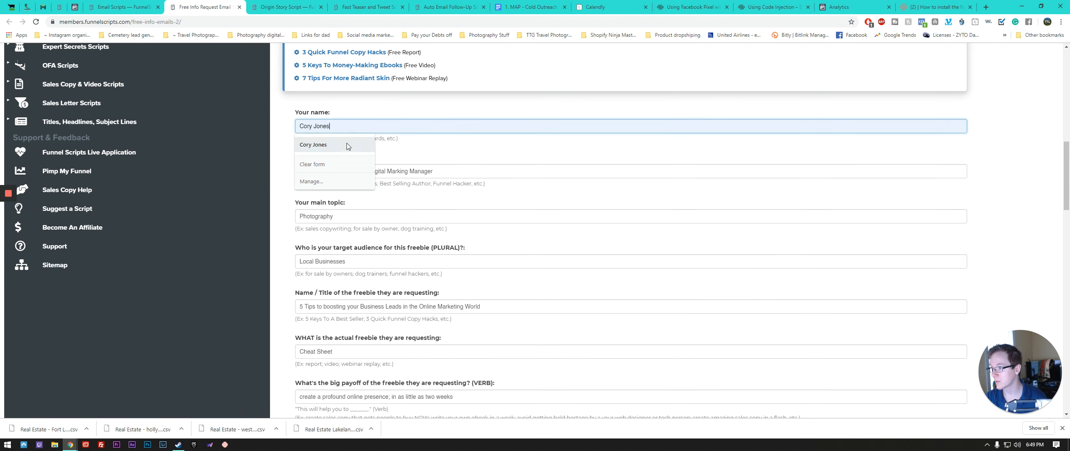
pyautogui.click(629, 172)
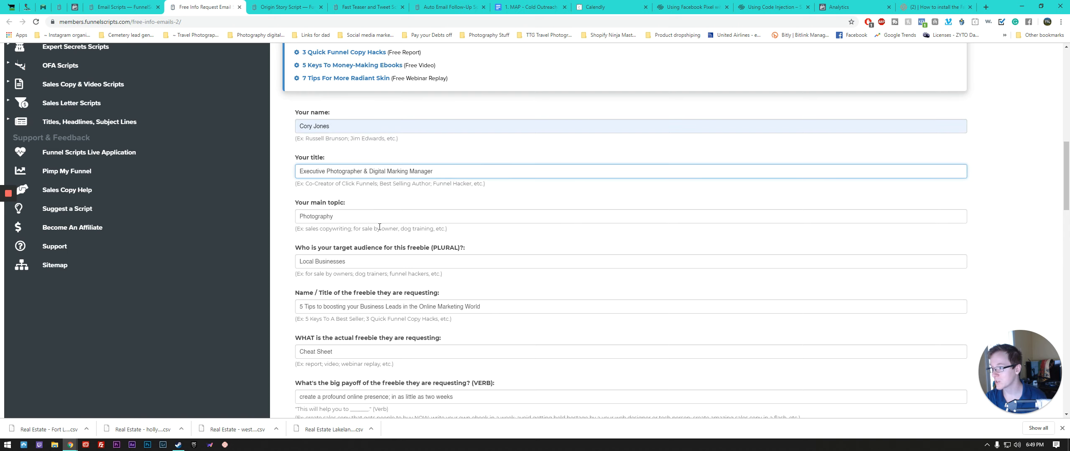
pyautogui.click(397, 261)
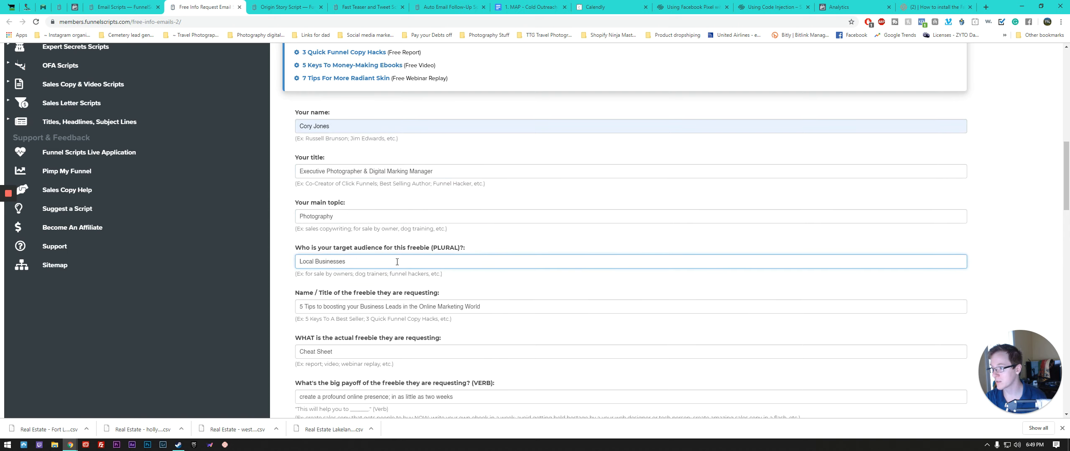
pyautogui.scroll(-3)
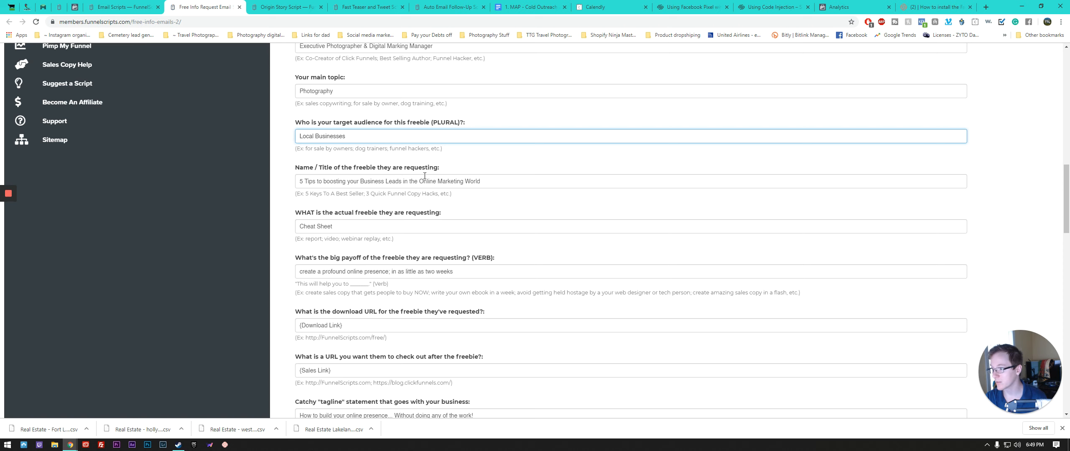
pyautogui.scroll(-3)
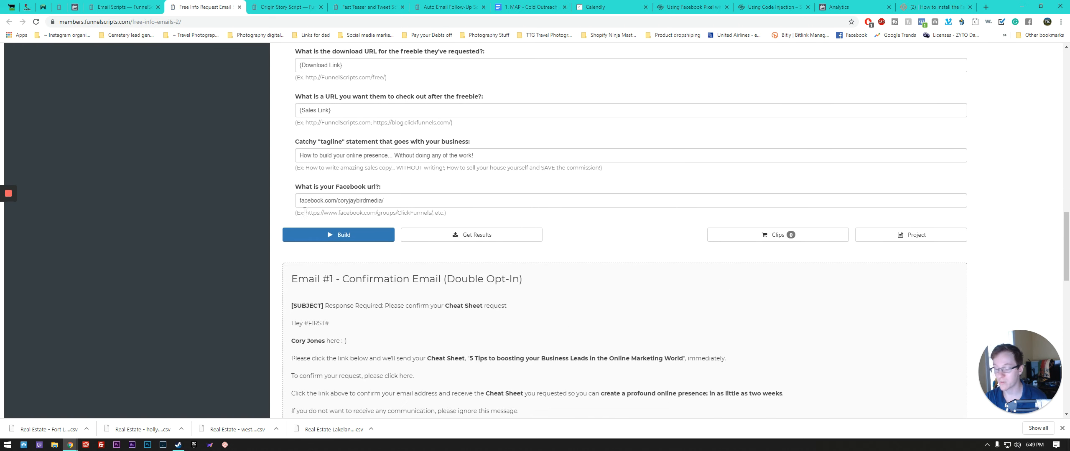
# Step: Select the 'click here' link text in Email #1 and move on to the Canva booklet
pyautogui.scroll(-3)
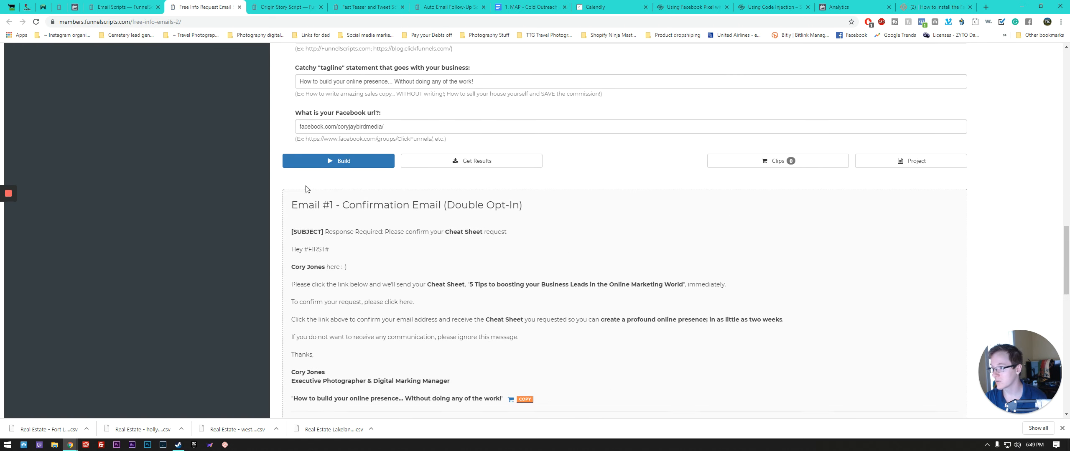
pyautogui.scroll(-3)
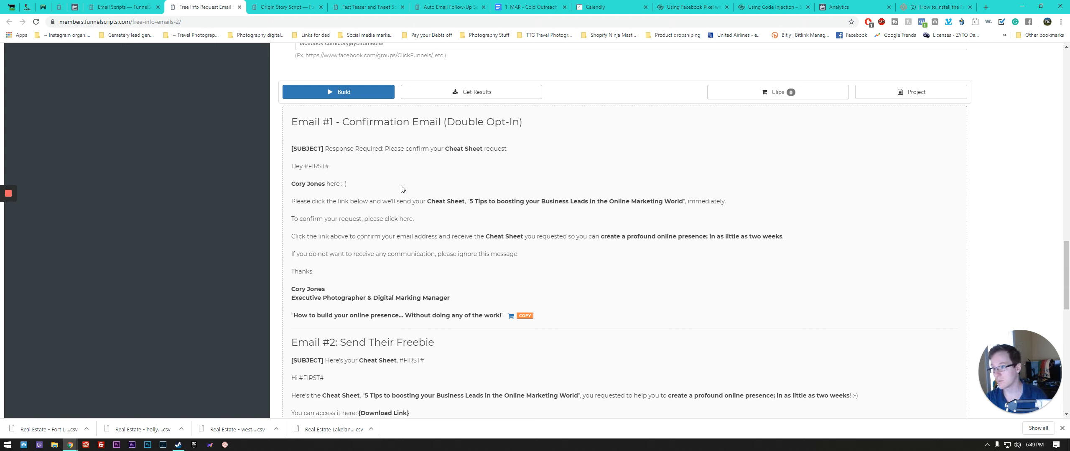
pyautogui.moveTo(411, 178)
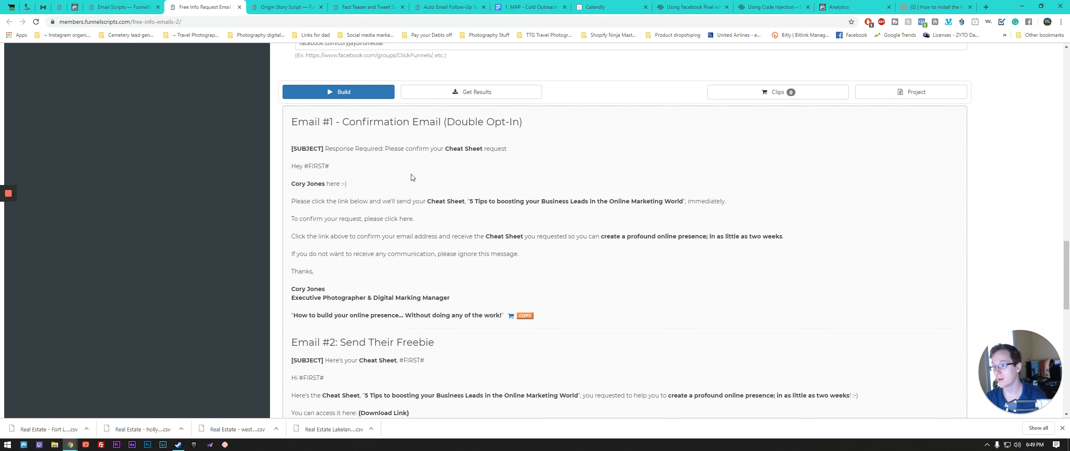
pyautogui.moveTo(343, 202)
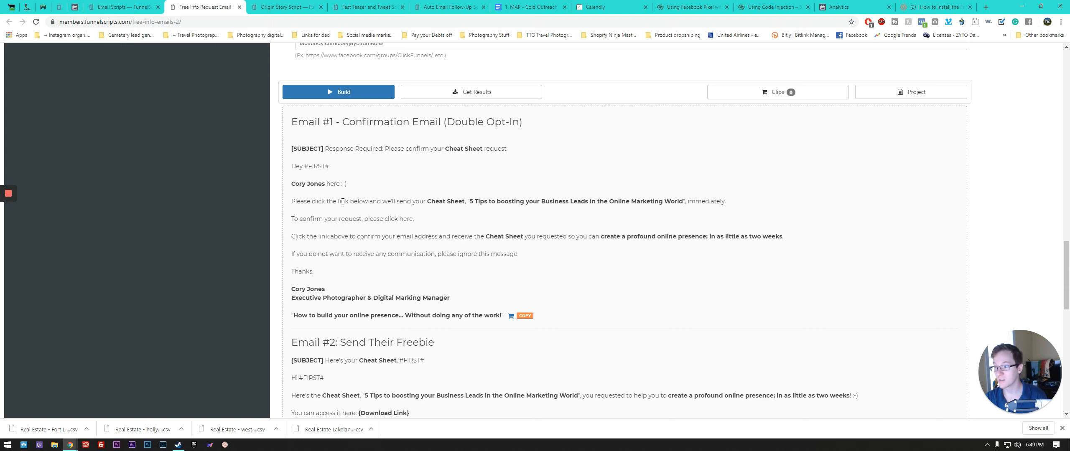
pyautogui.scroll(-3)
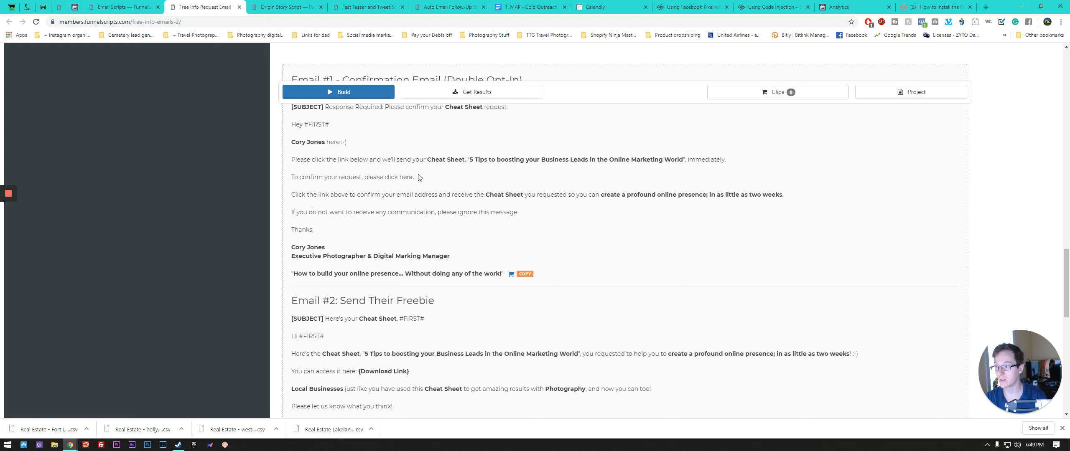
pyautogui.doubleClick(400, 177)
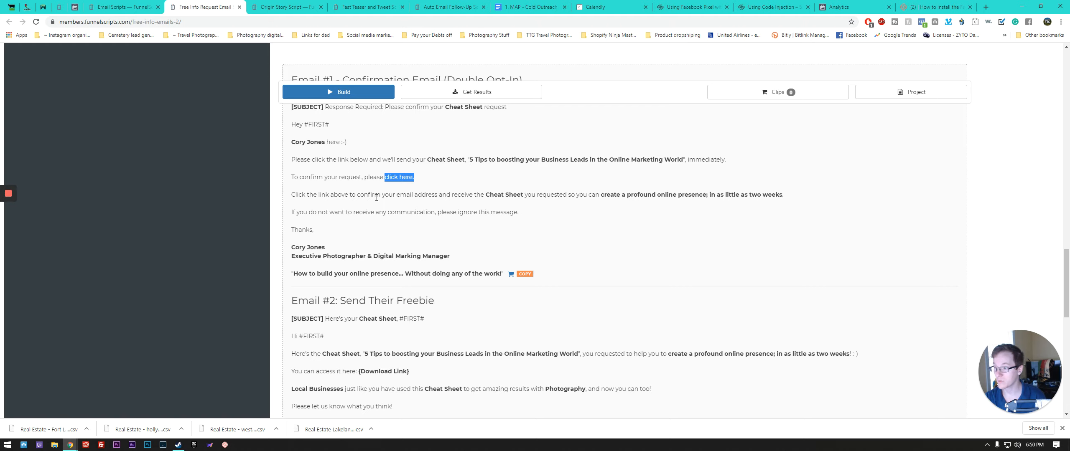
pyautogui.moveTo(486, 199)
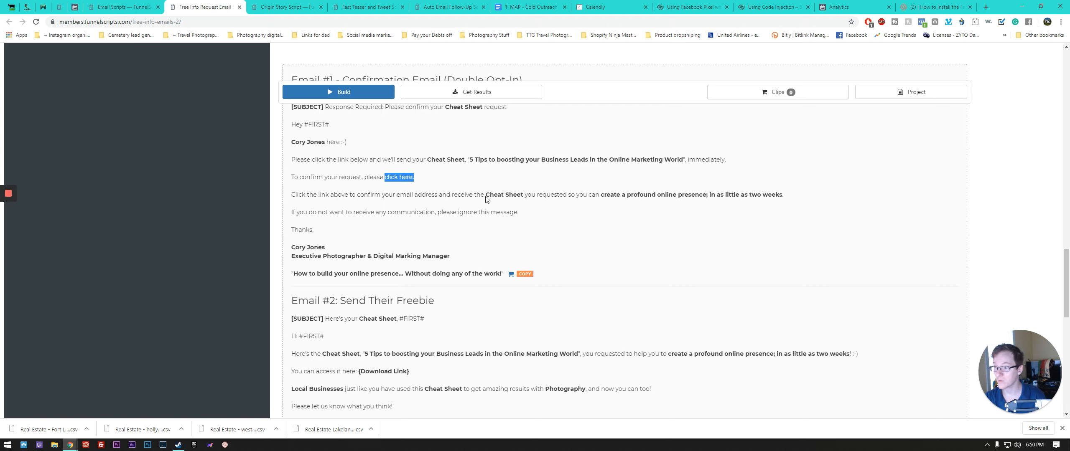
pyautogui.moveTo(571, 198)
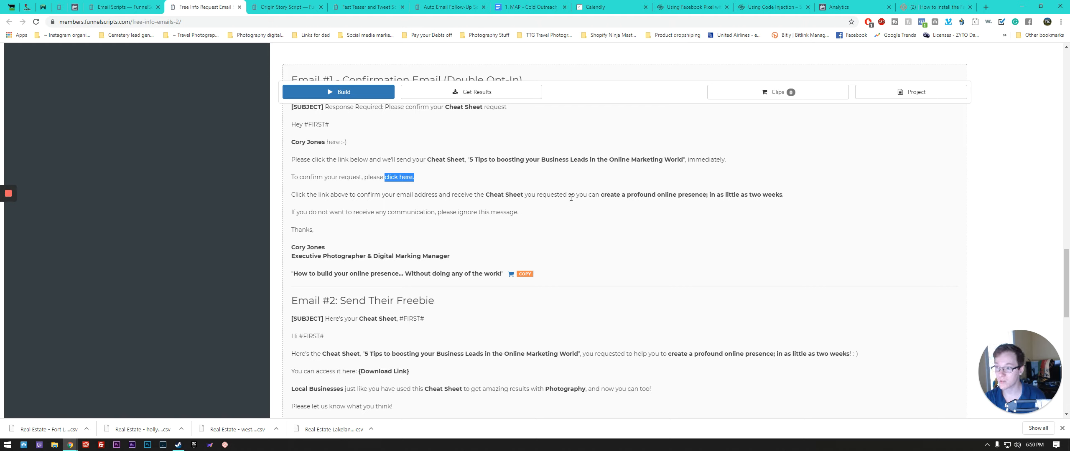
pyautogui.moveTo(710, 194)
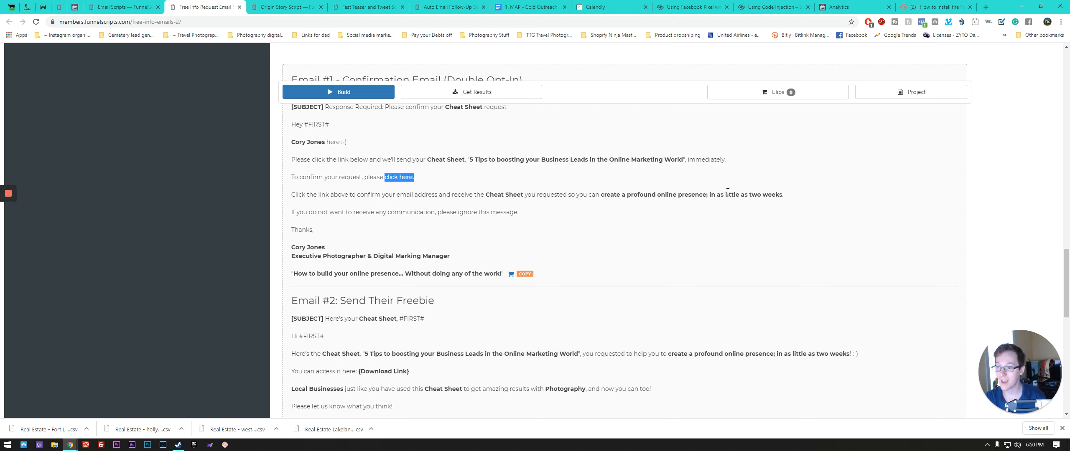
pyautogui.moveTo(300, 214)
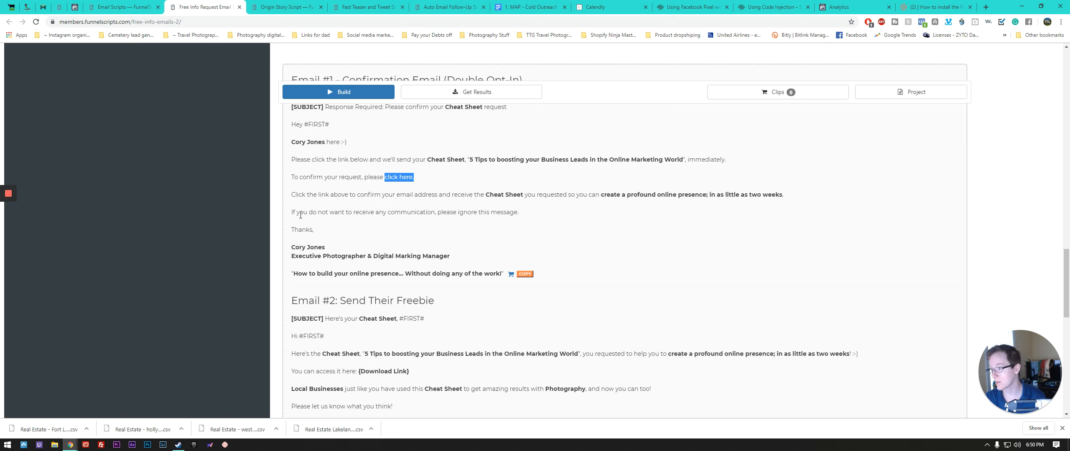
pyautogui.scroll(-3)
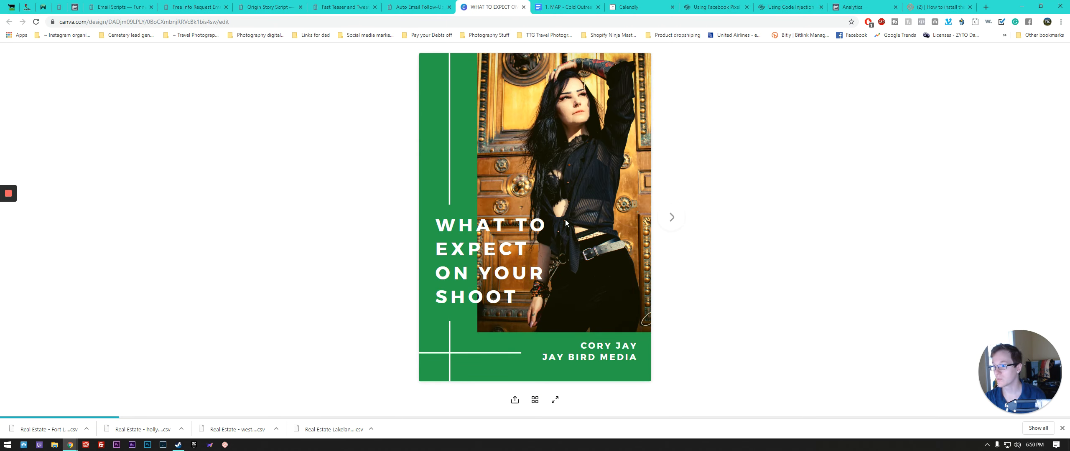
# Step: Flip to the booklet's Introduction page, then switch over to the Origin Story Script page
pyautogui.click(671, 217)
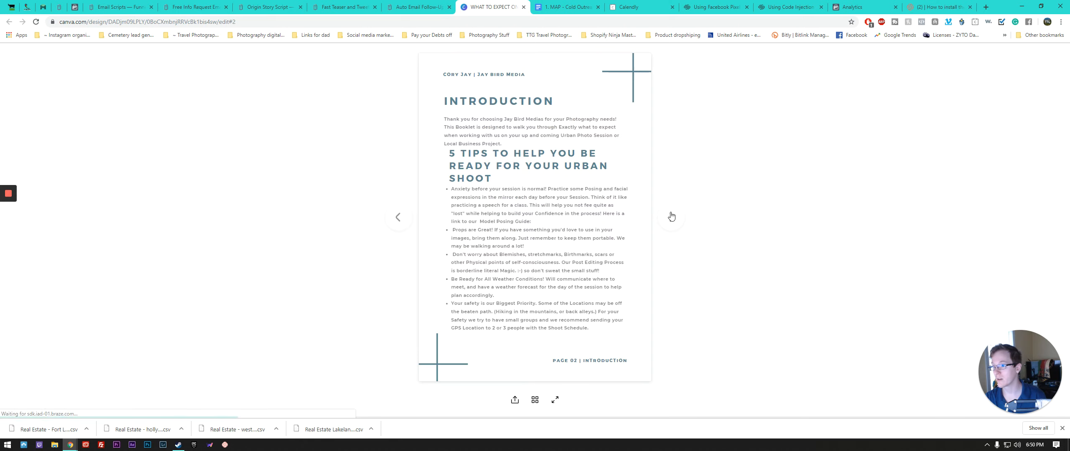
pyautogui.click(671, 218)
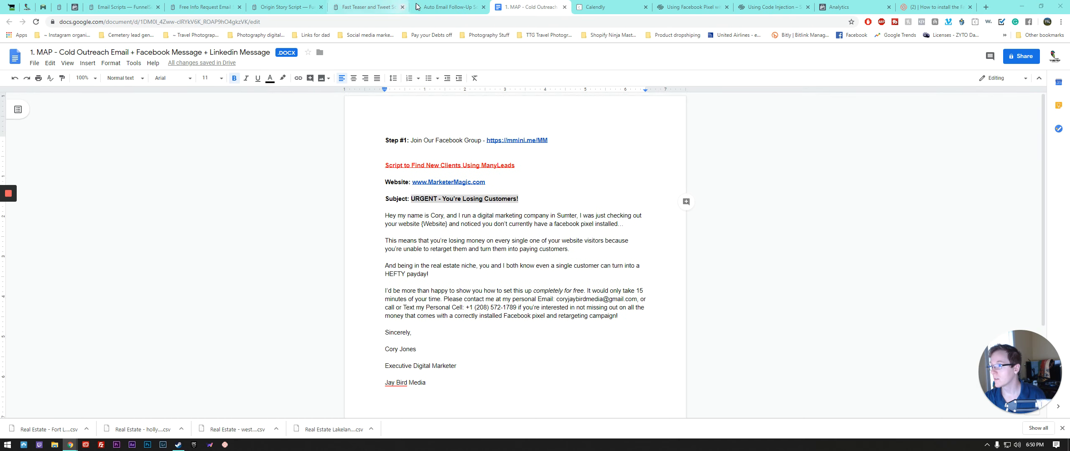
pyautogui.click(209, 7)
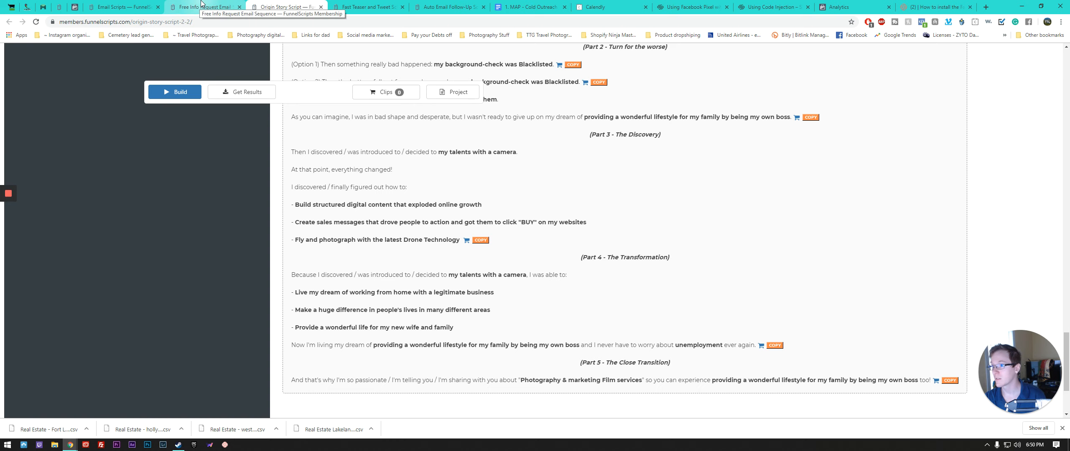
# Step: Return to the Free Info Request sequence and scroll through Email #2 toward Email #3
pyautogui.click(205, 7)
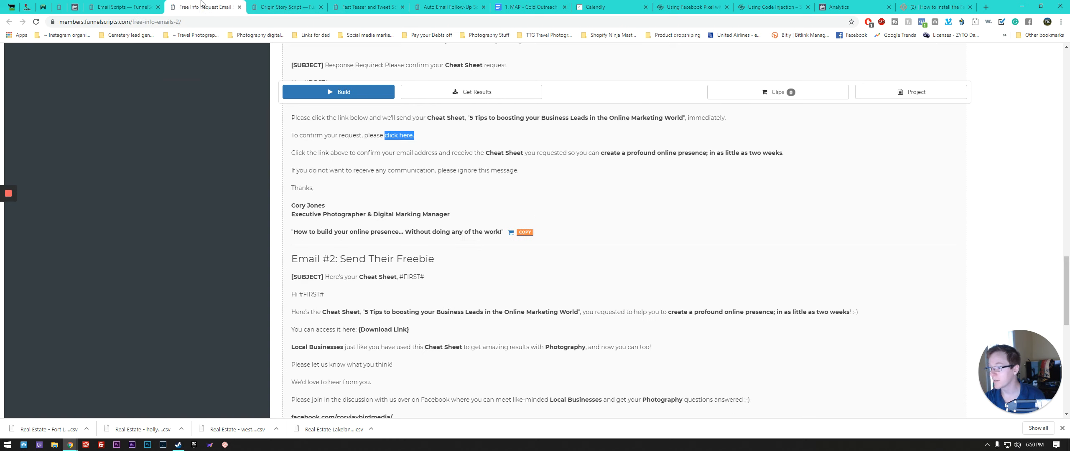
pyautogui.scroll(-3)
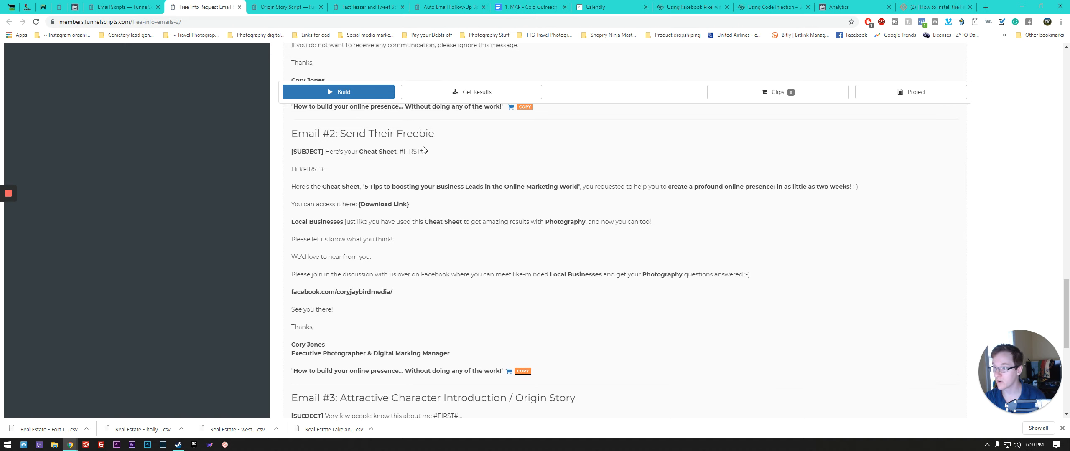
pyautogui.moveTo(333, 197)
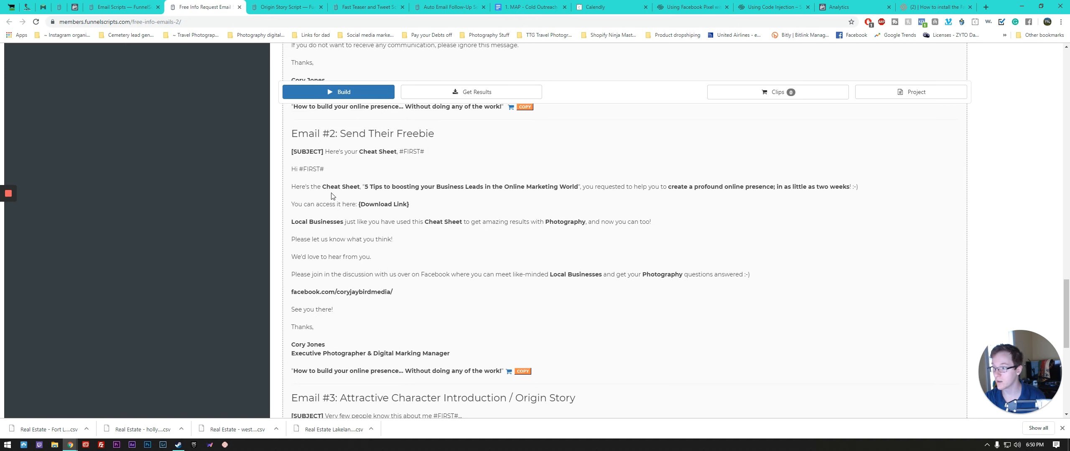
pyautogui.moveTo(445, 198)
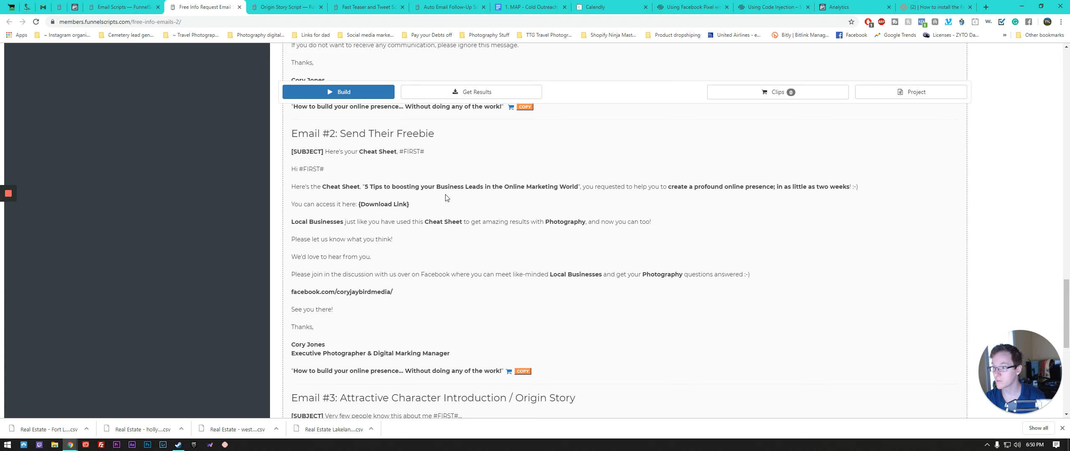
pyautogui.moveTo(573, 200)
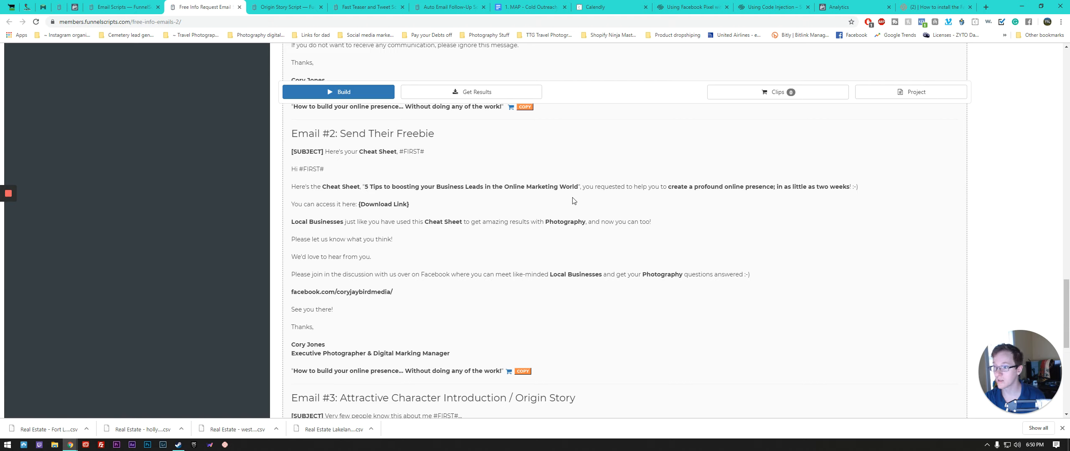
pyautogui.moveTo(691, 200)
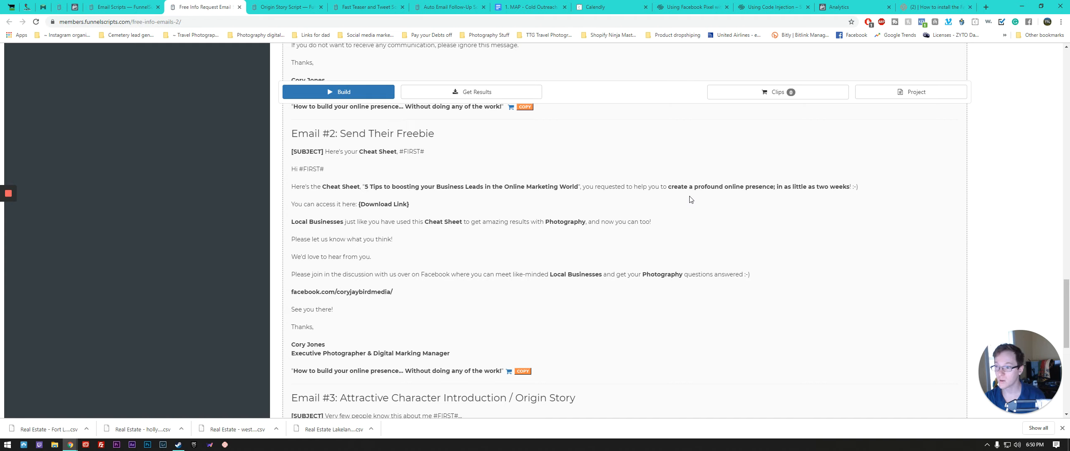
pyautogui.moveTo(779, 190)
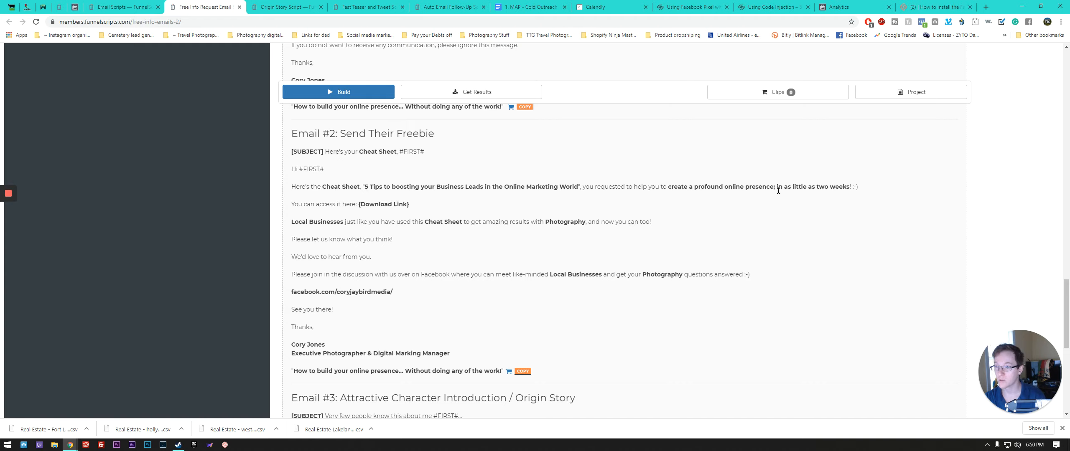
pyautogui.moveTo(381, 216)
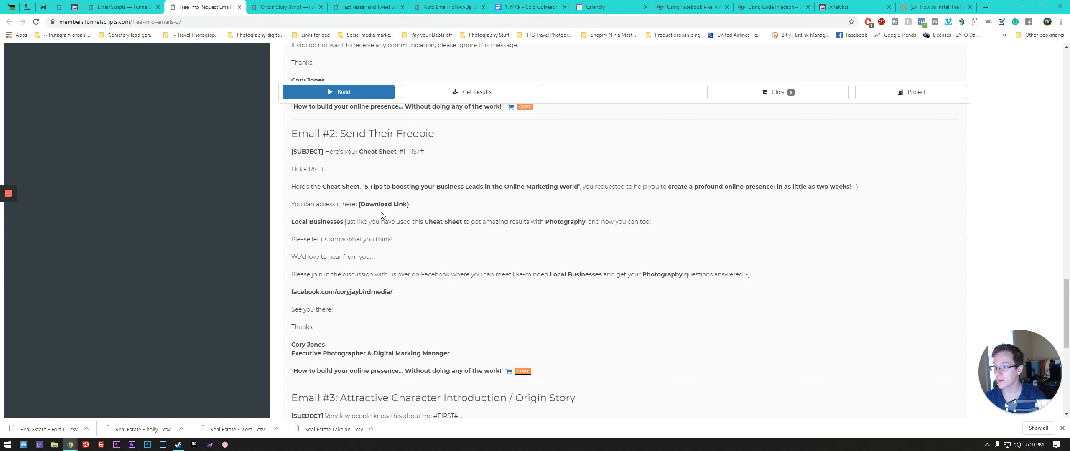
pyautogui.moveTo(336, 230)
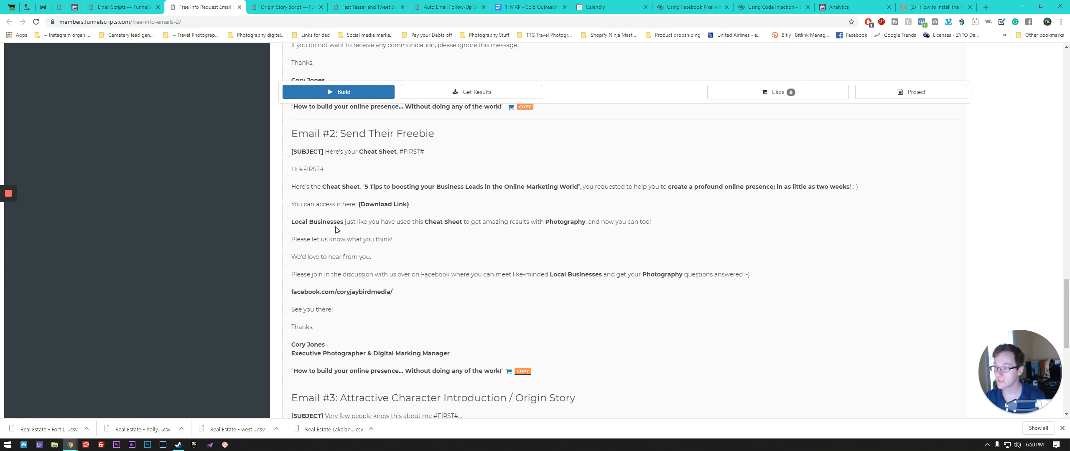
pyautogui.moveTo(341, 170)
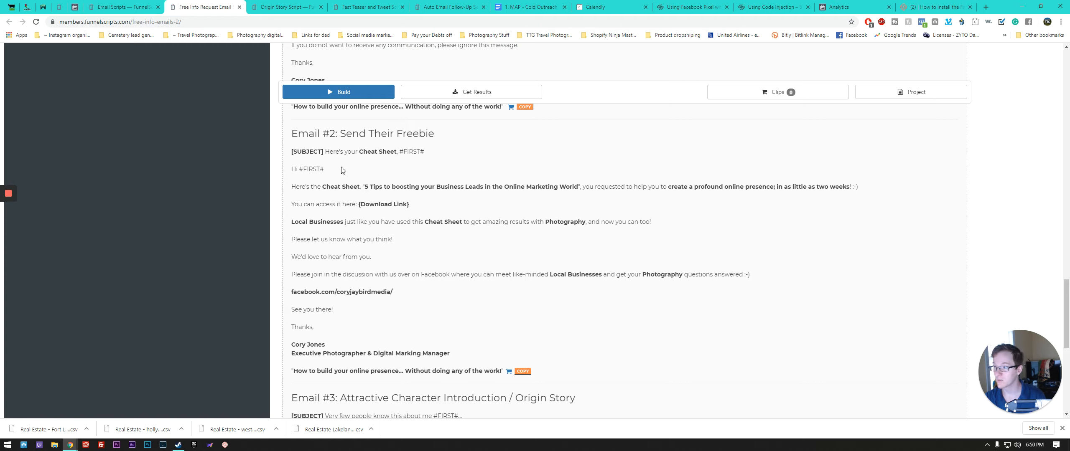
pyautogui.moveTo(325, 225)
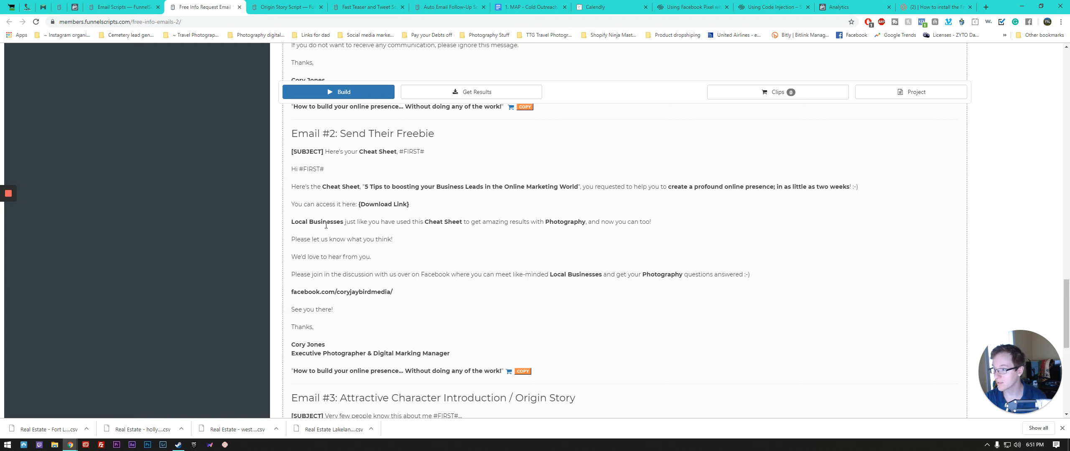
pyautogui.moveTo(335, 231)
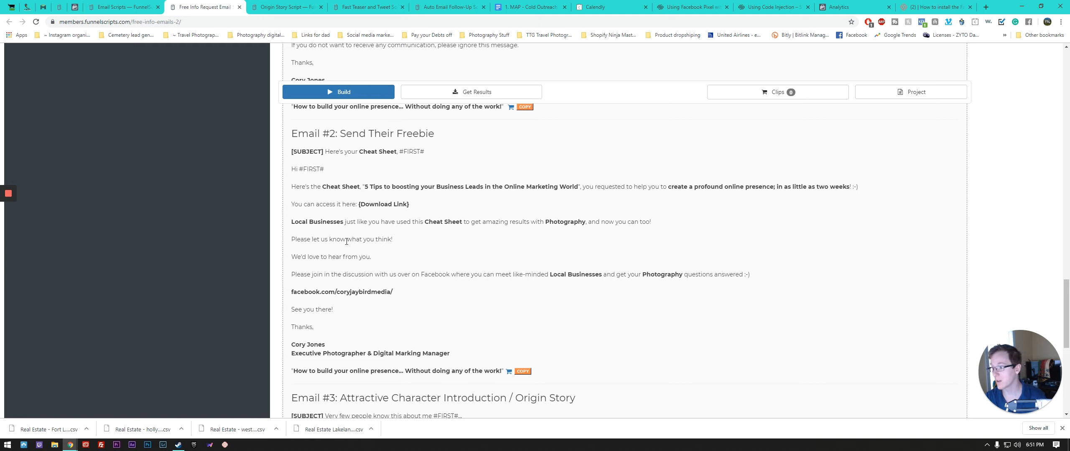
pyautogui.moveTo(441, 217)
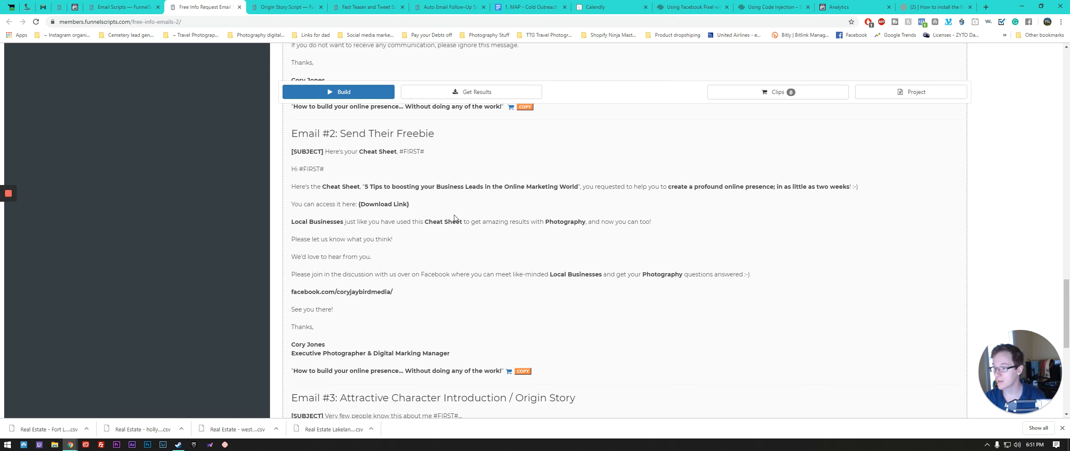
pyautogui.scroll(-3)
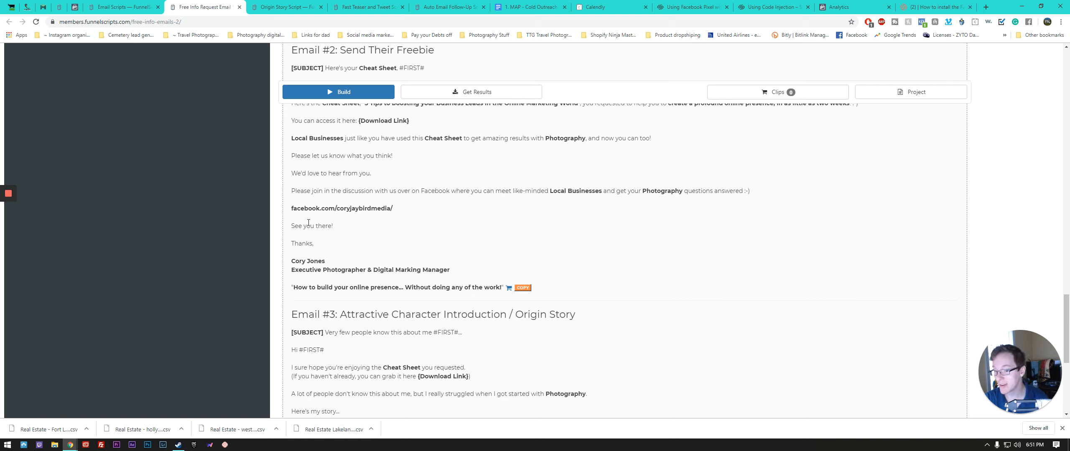
# Step: Scroll further down the sequence toward the Origin Story Script content
pyautogui.scroll(-3)
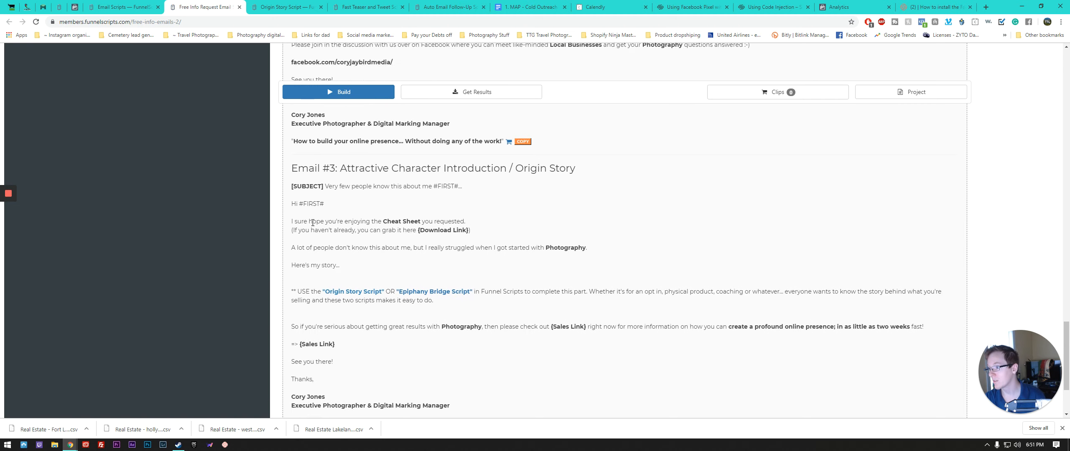
pyautogui.scroll(-3)
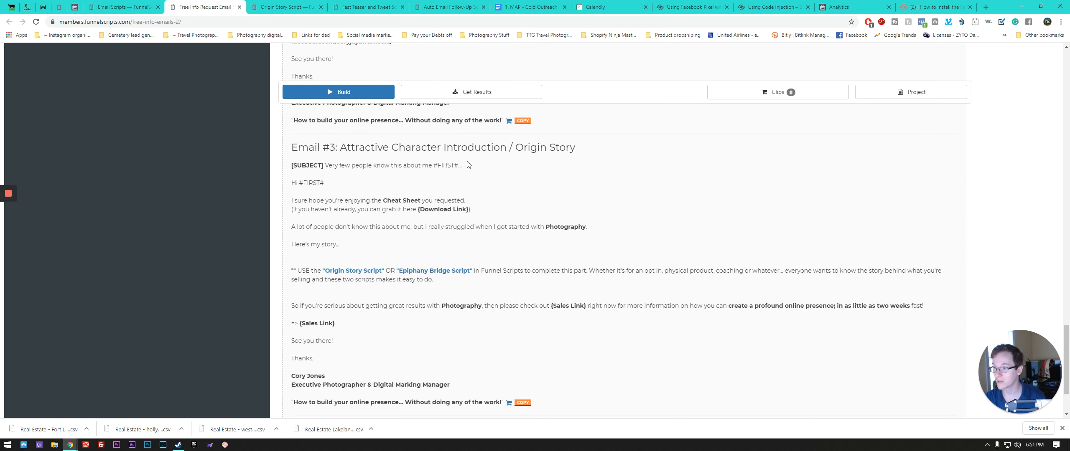
pyautogui.moveTo(400, 178)
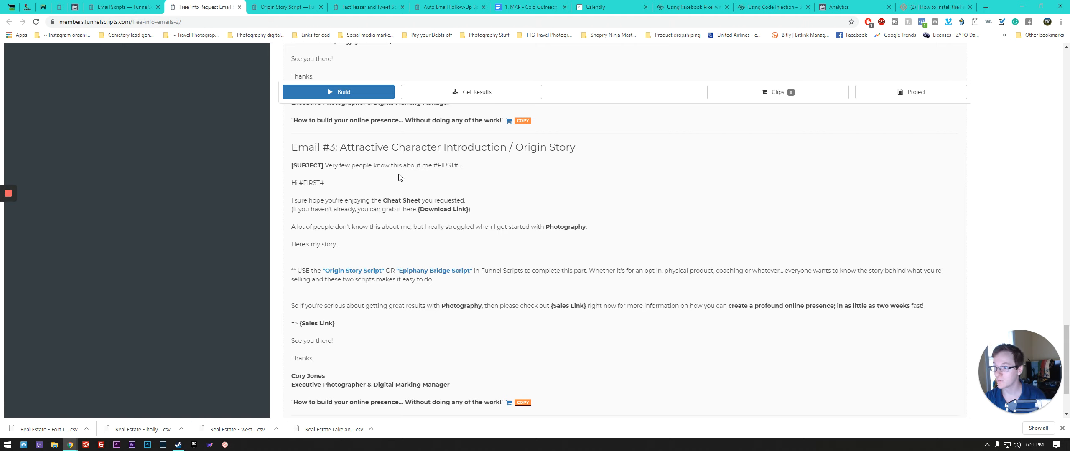
pyautogui.moveTo(405, 180)
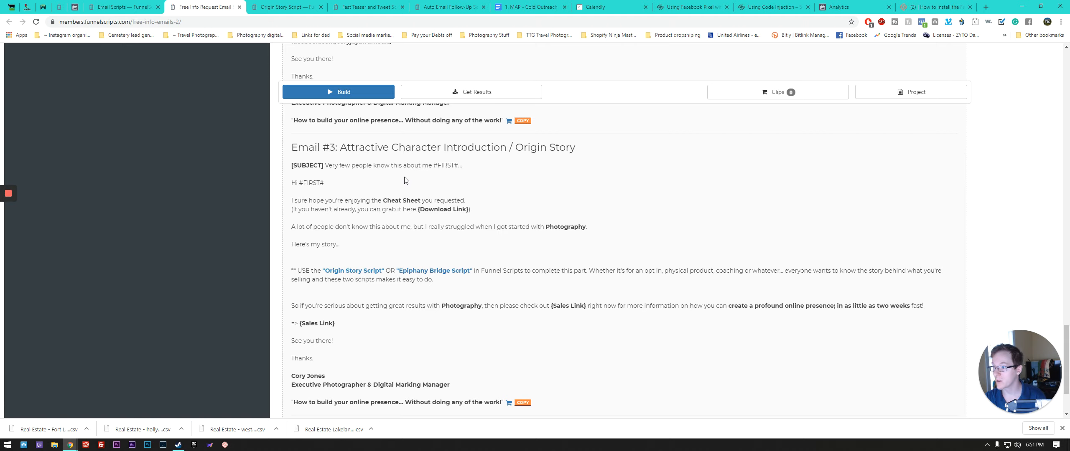
pyautogui.moveTo(355, 192)
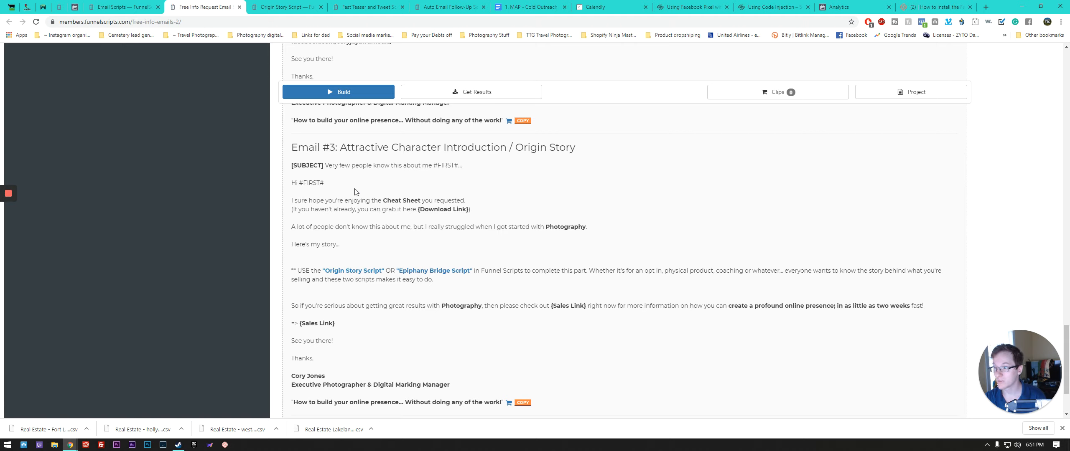
pyautogui.moveTo(288, 191)
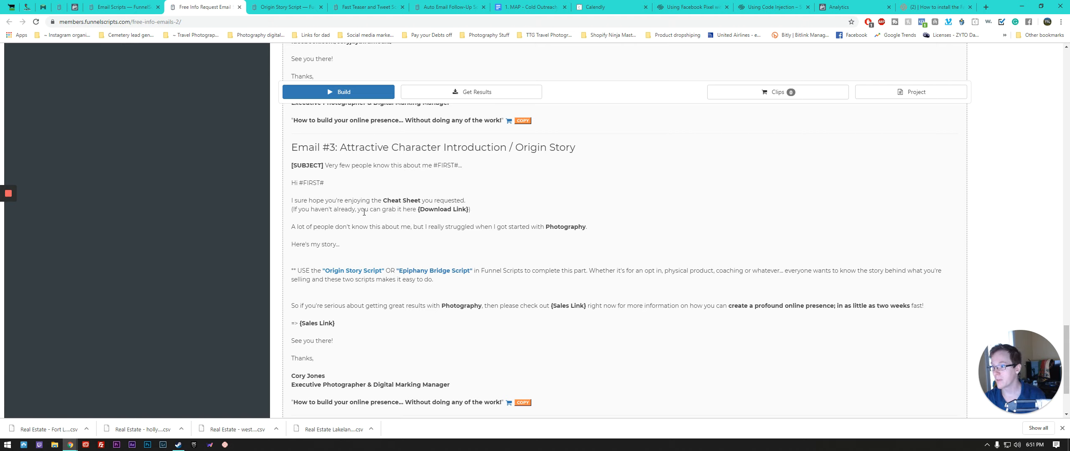
pyautogui.moveTo(294, 242)
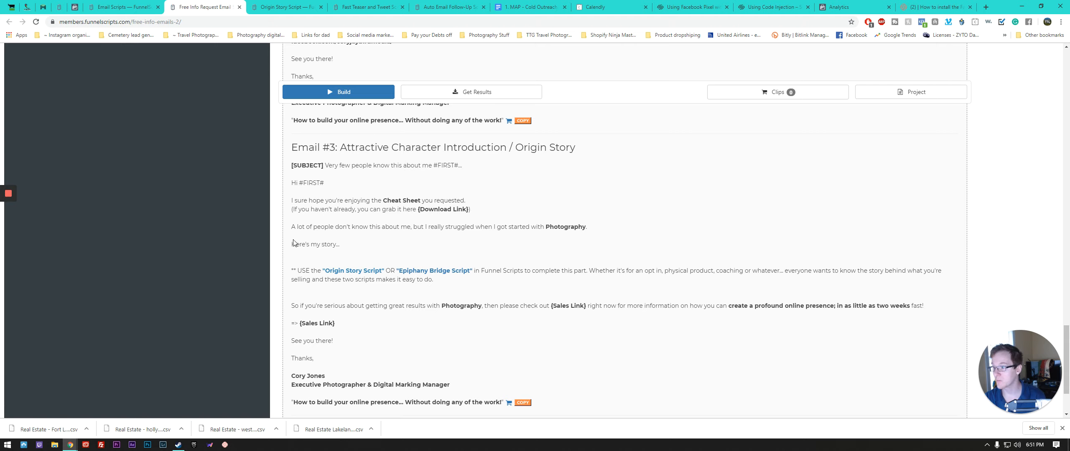
pyautogui.moveTo(506, 235)
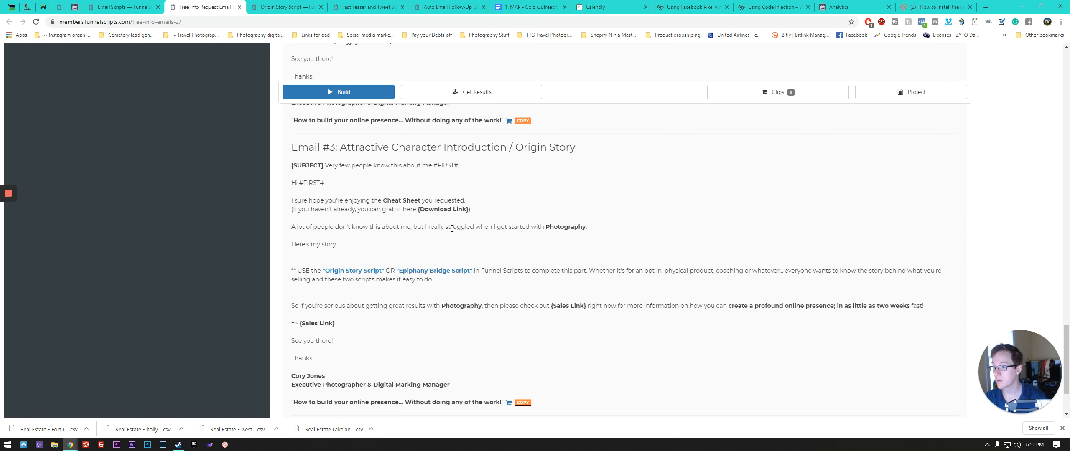
pyautogui.moveTo(537, 234)
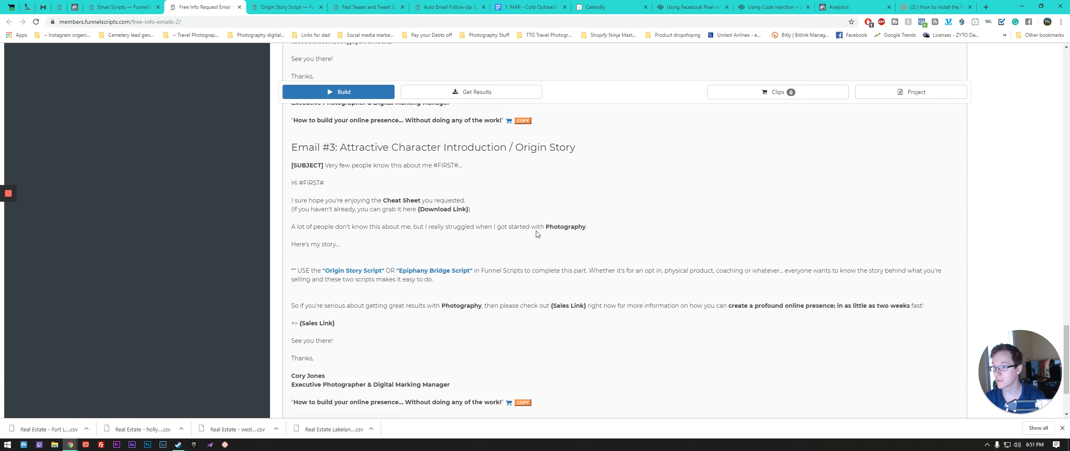
pyautogui.scroll(-3)
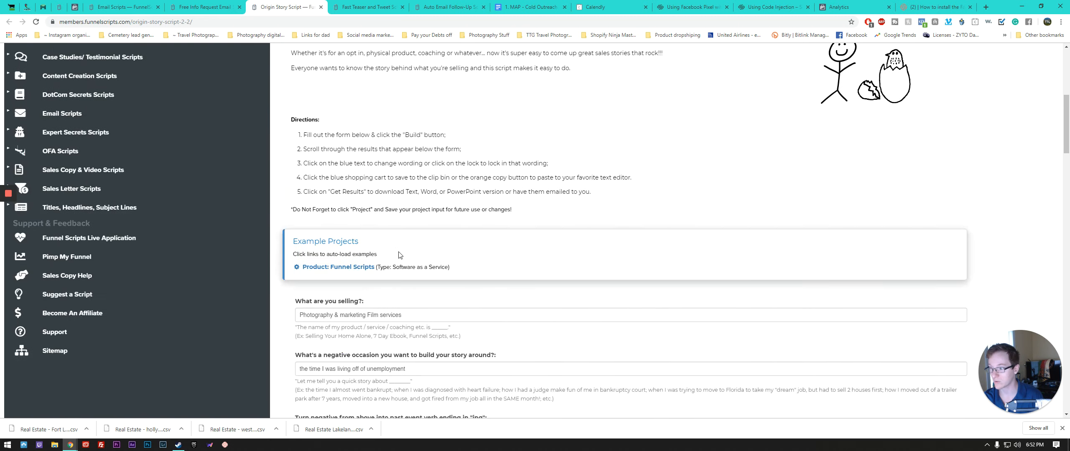
pyautogui.scroll(-3)
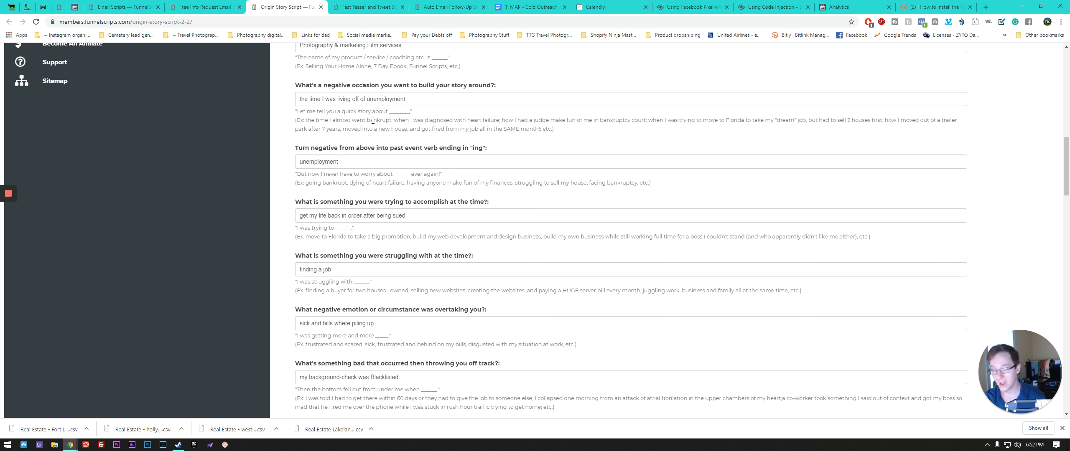
pyautogui.scroll(-3)
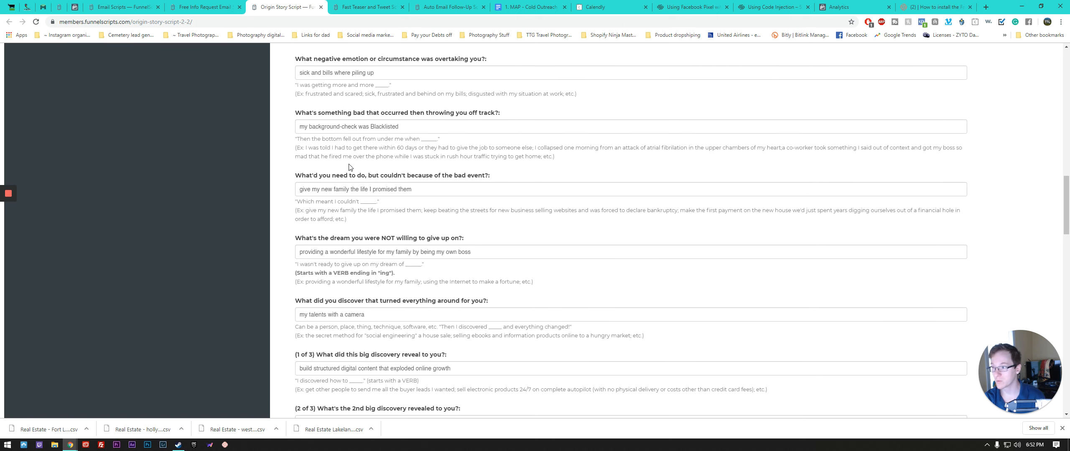
pyautogui.scroll(-3)
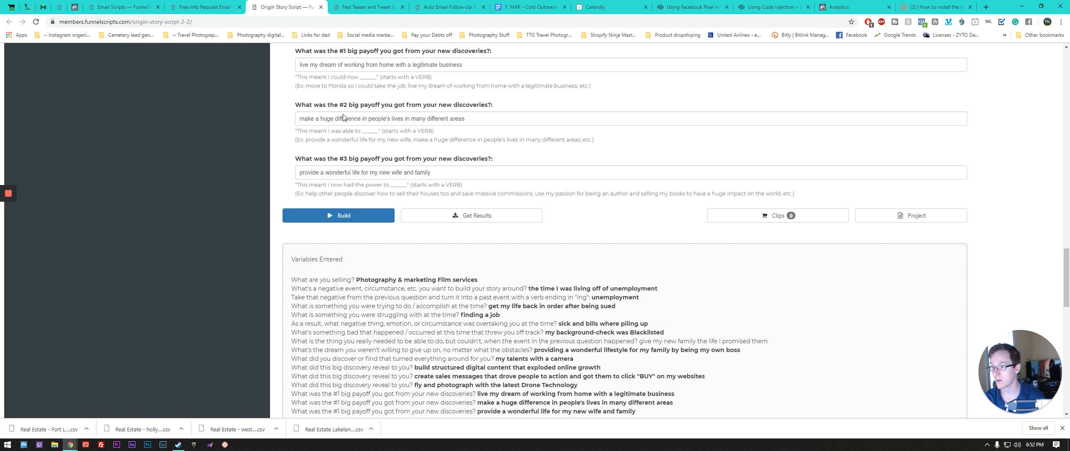
pyautogui.scroll(-3)
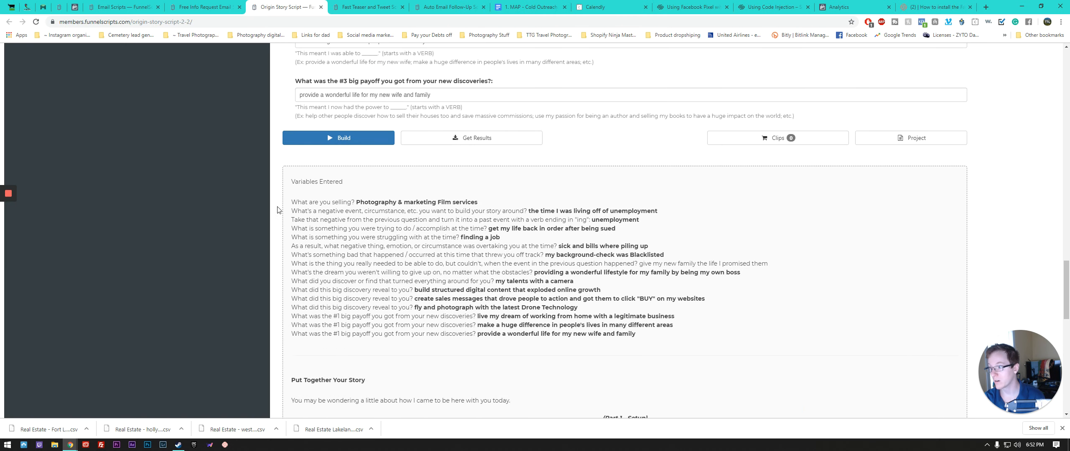
pyautogui.scroll(-3)
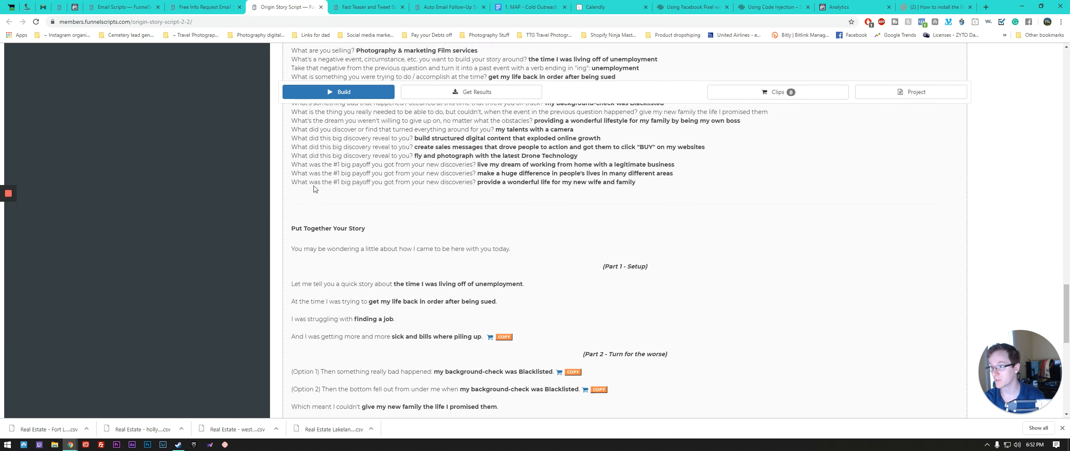
pyautogui.scroll(-3)
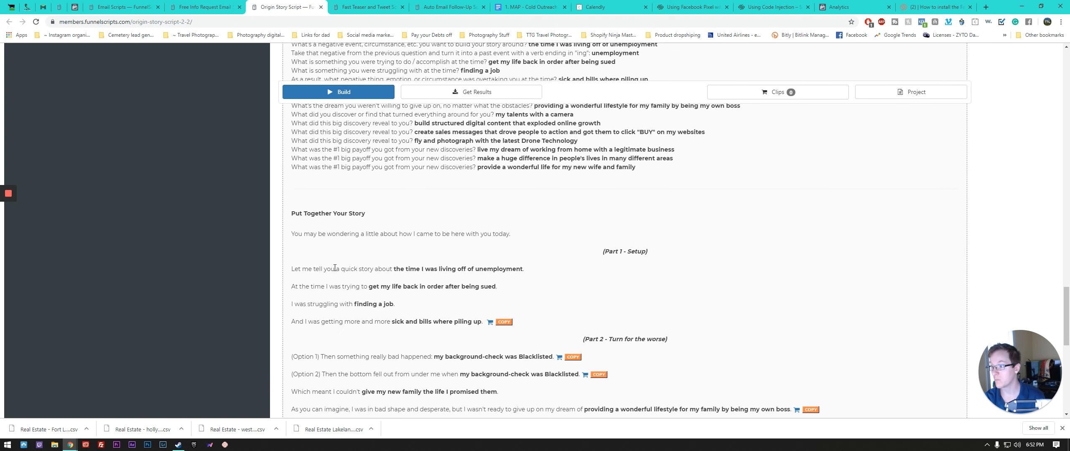
pyautogui.scroll(-3)
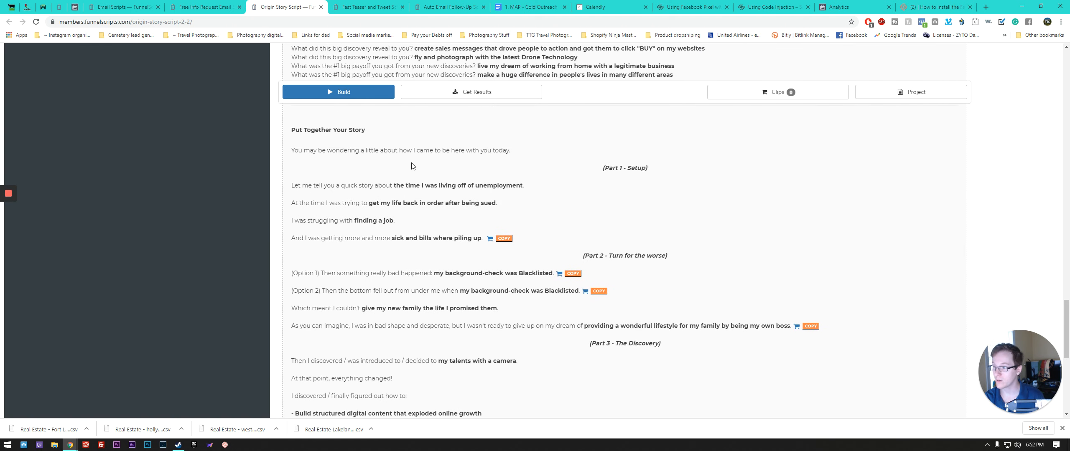
pyautogui.moveTo(474, 200)
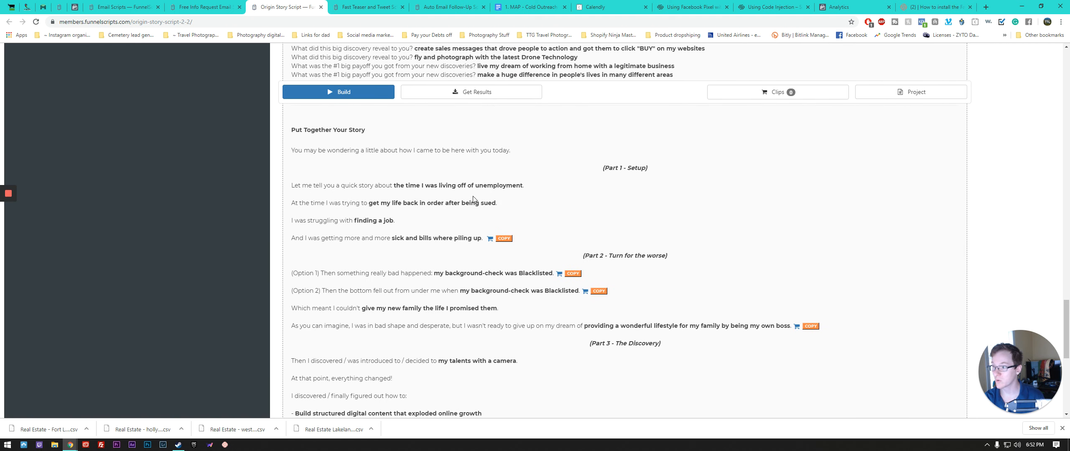
pyautogui.moveTo(464, 198)
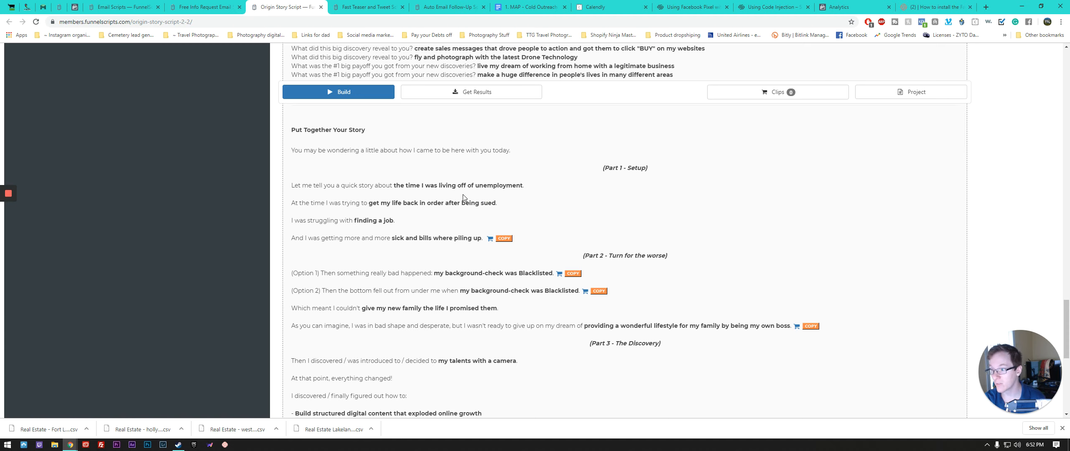
pyautogui.scroll(-3)
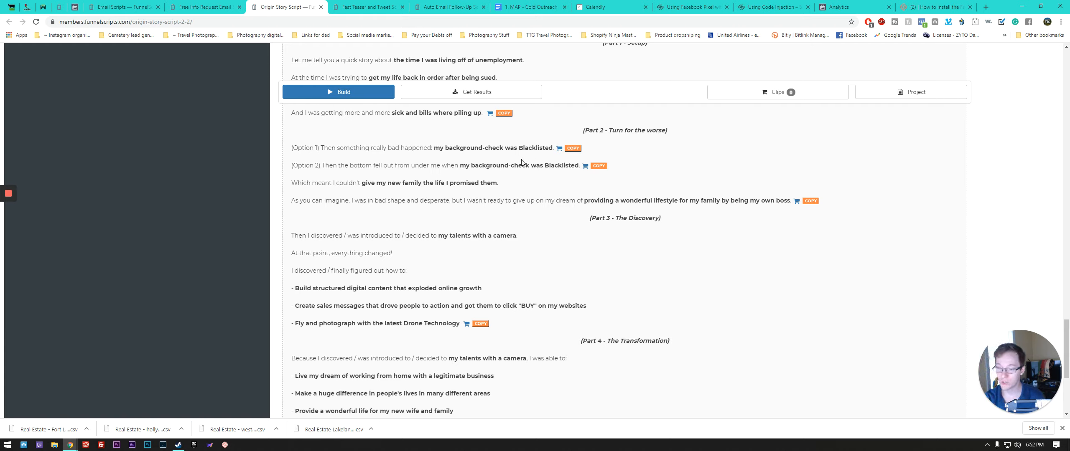
pyautogui.moveTo(521, 164)
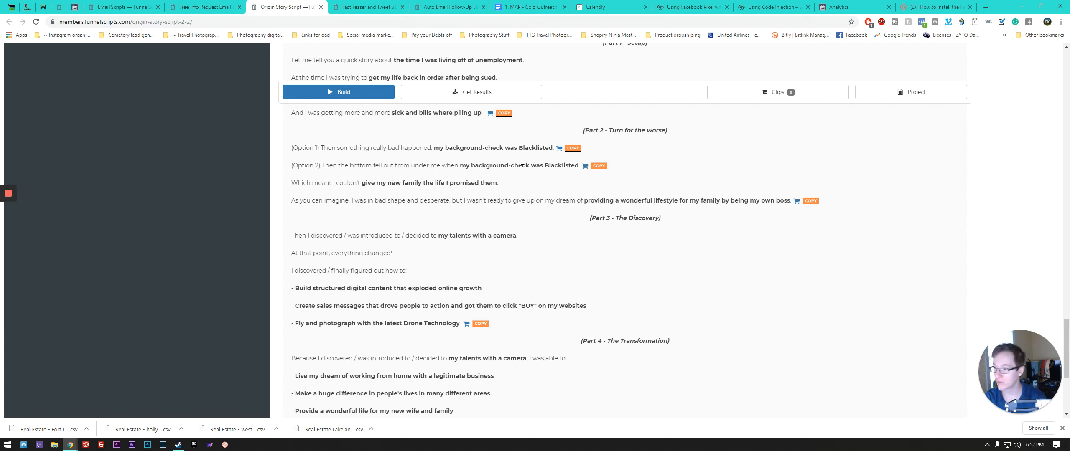
pyautogui.moveTo(417, 194)
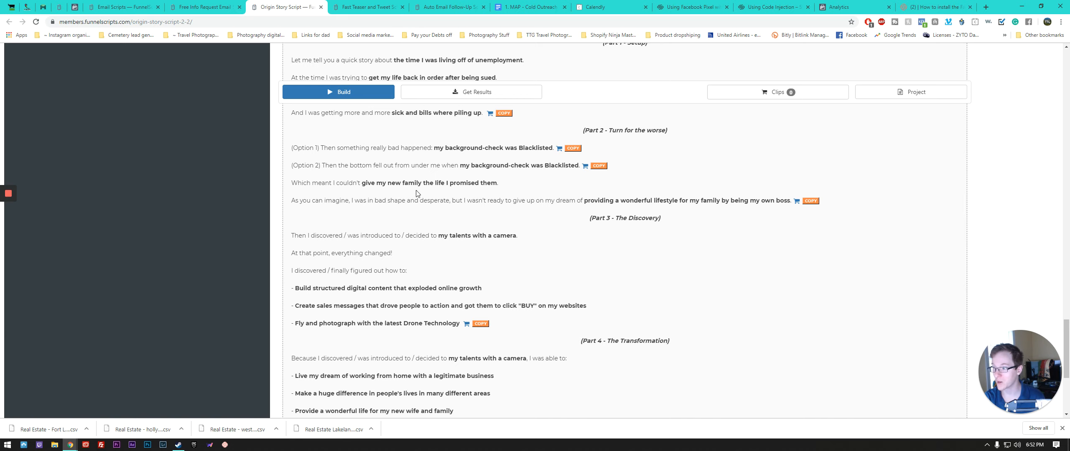
pyautogui.scroll(-3)
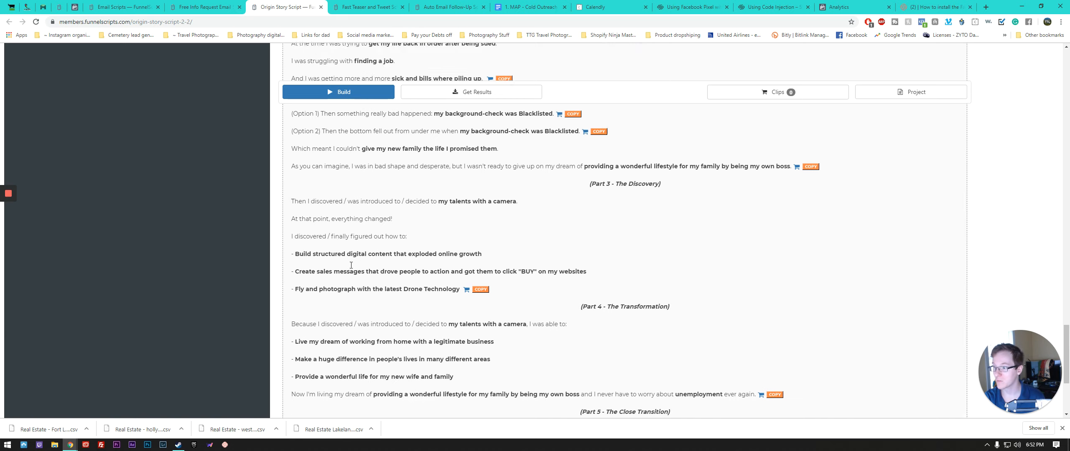
pyautogui.scroll(-3)
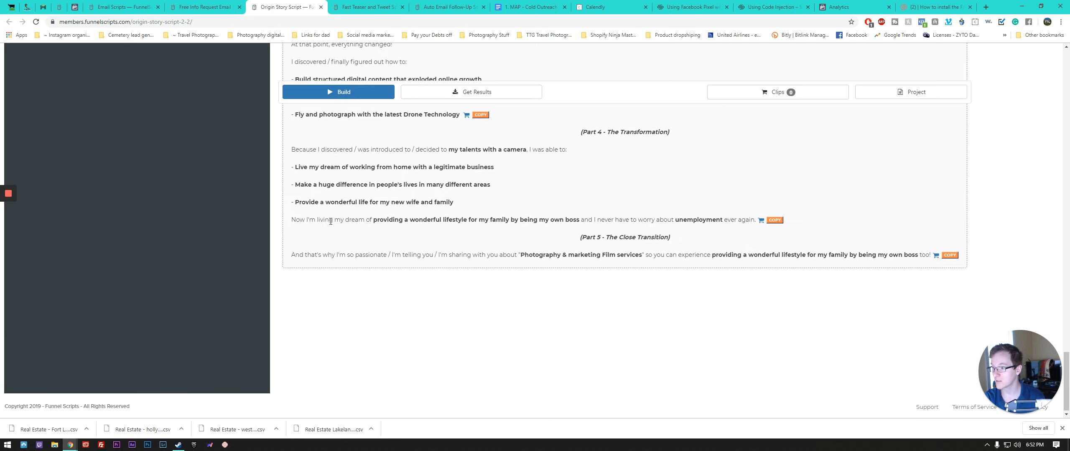
pyautogui.scroll(3)
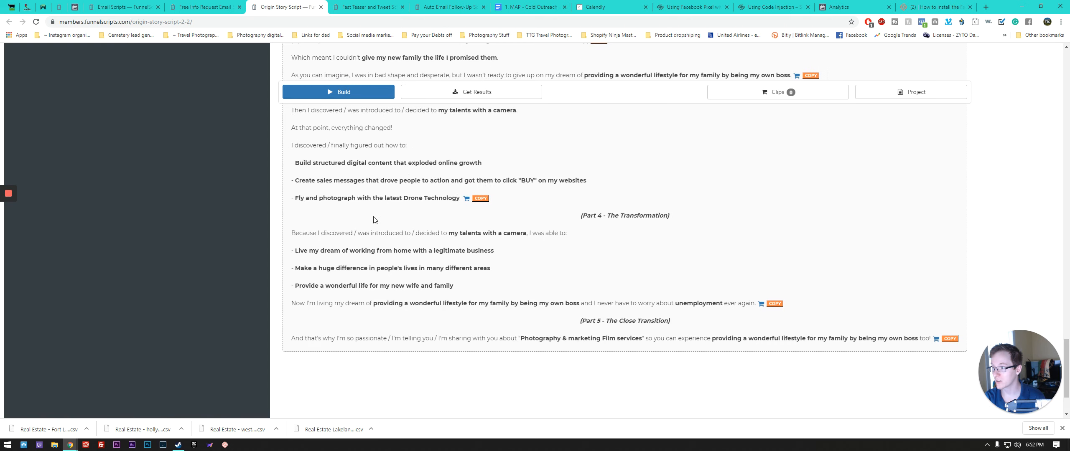
pyautogui.moveTo(409, 247)
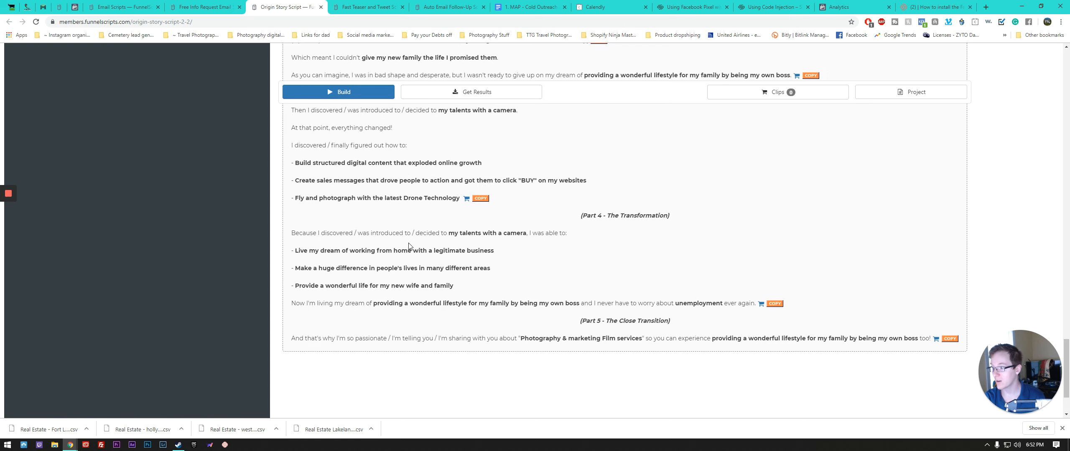
pyautogui.scroll(-3)
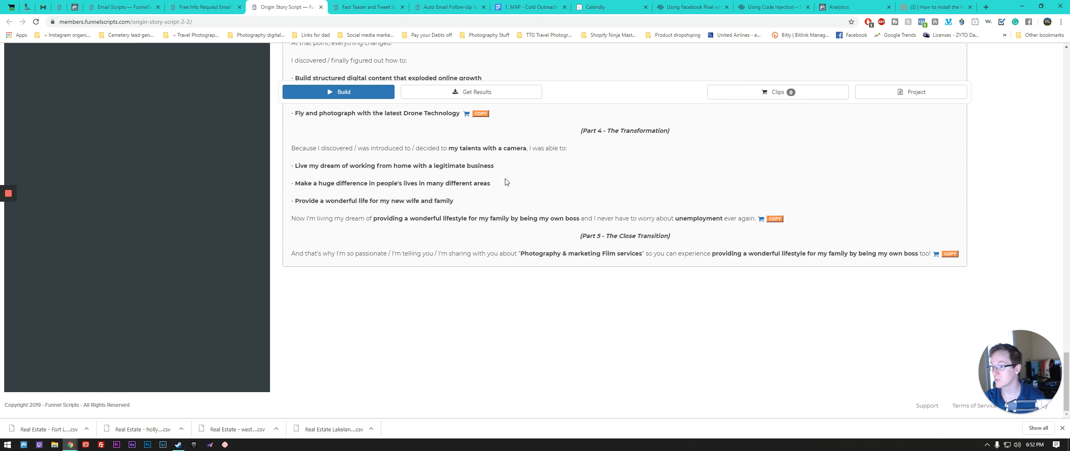
# Step: Return to the Free Info Request sequence and view Email #3's origin story email and follow-up suggestions
pyautogui.click(203, 6)
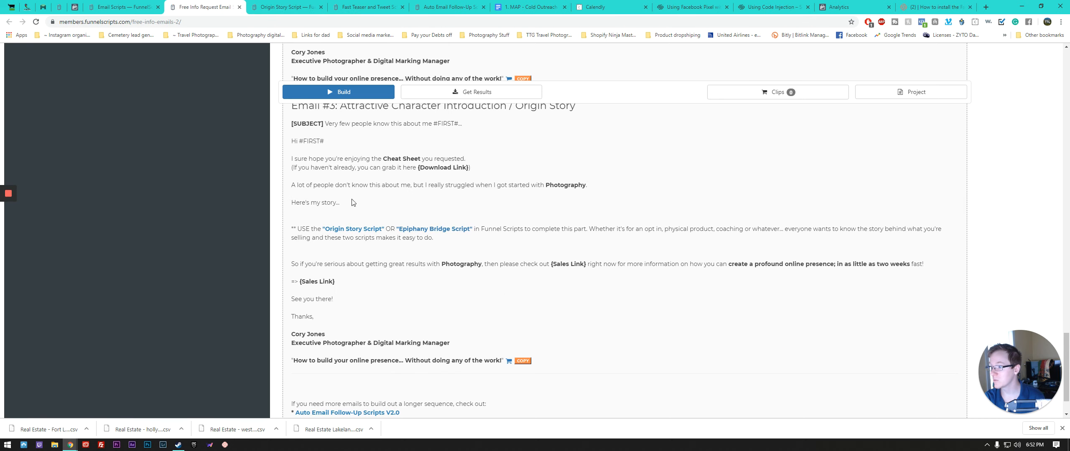
pyautogui.moveTo(467, 261)
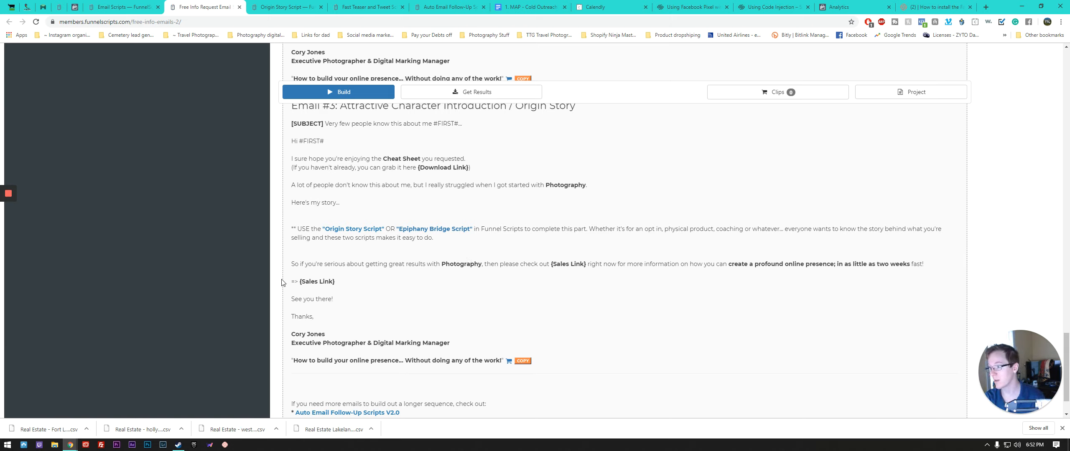
pyautogui.moveTo(418, 275)
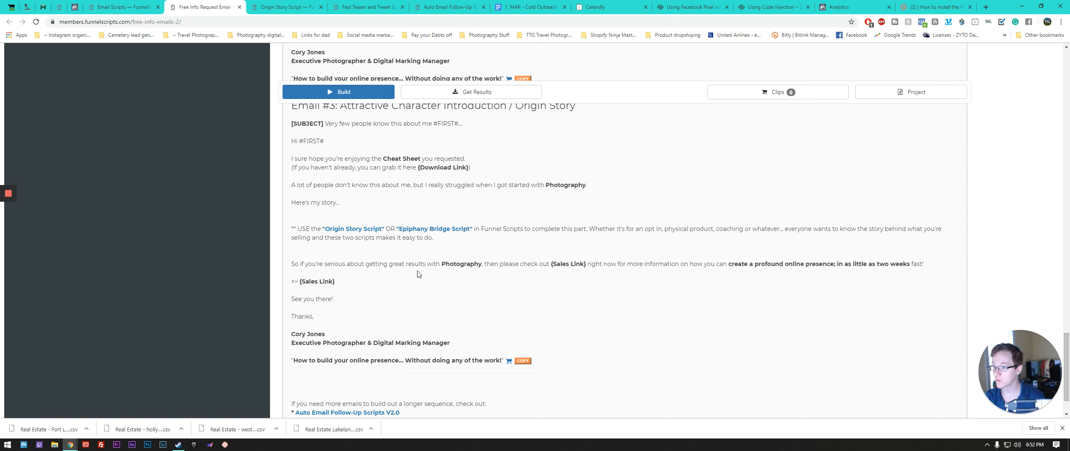
pyautogui.moveTo(570, 278)
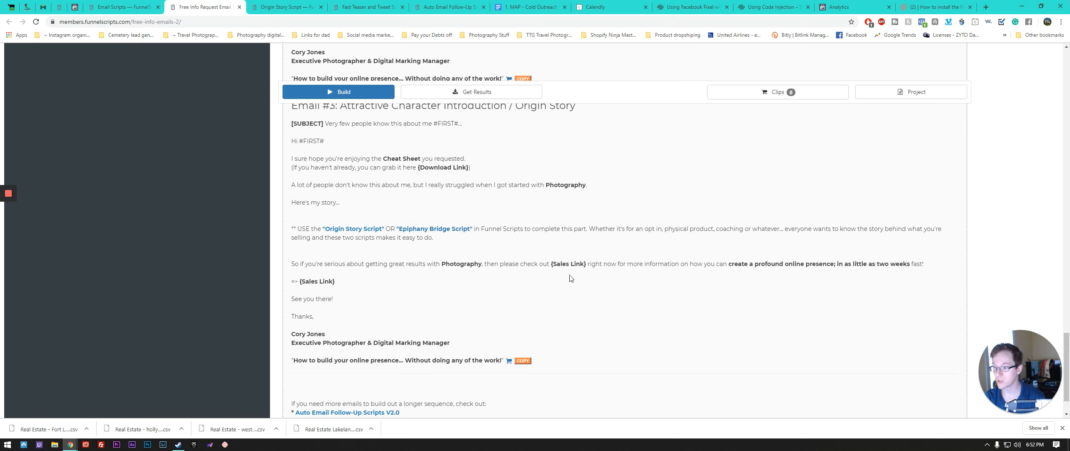
pyautogui.moveTo(569, 279)
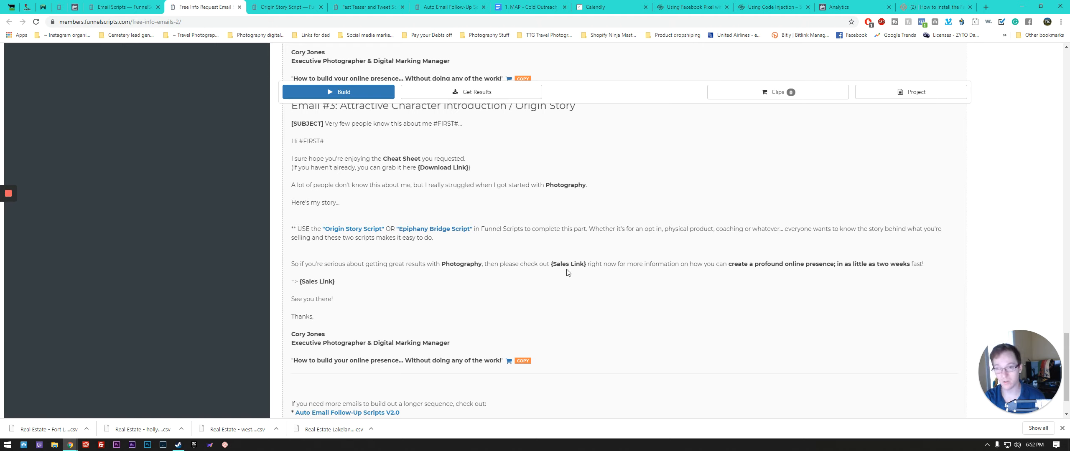
pyautogui.moveTo(590, 274)
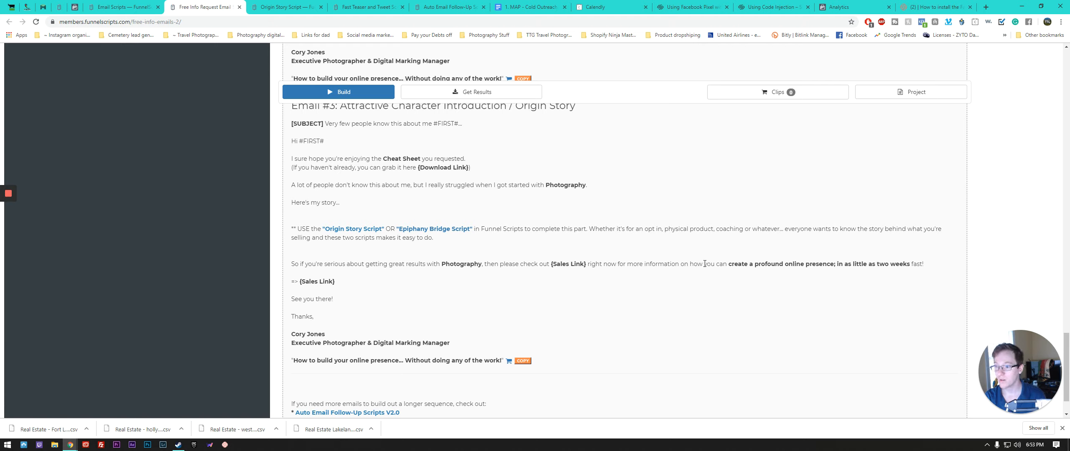
pyautogui.moveTo(846, 266)
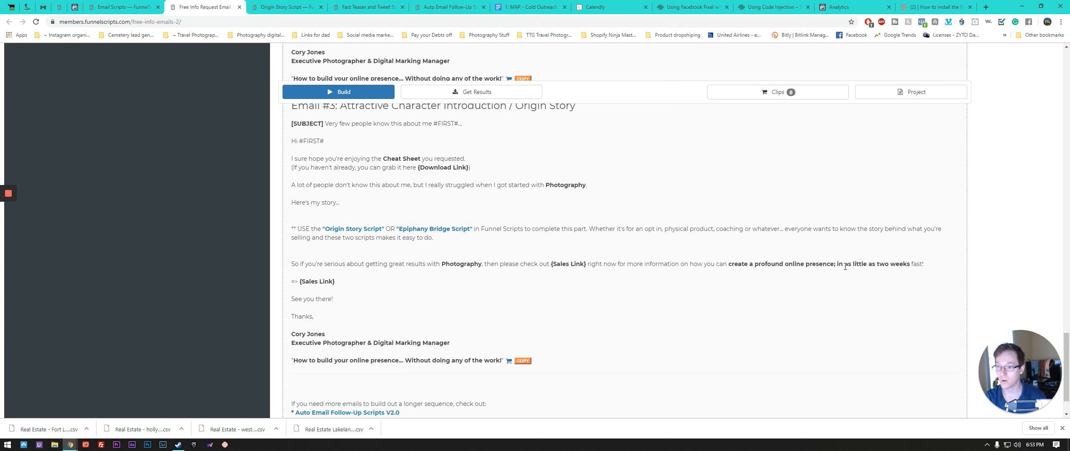
pyautogui.moveTo(546, 283)
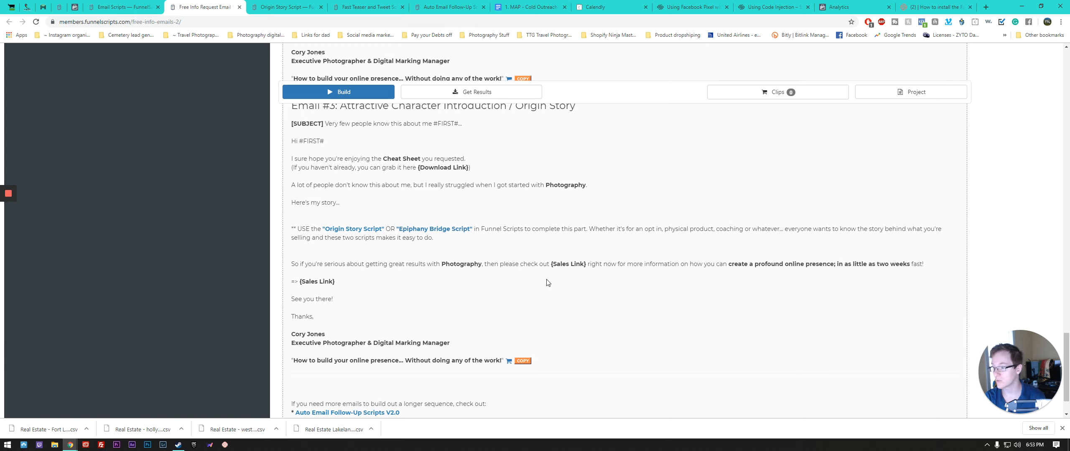
pyautogui.scroll(-3)
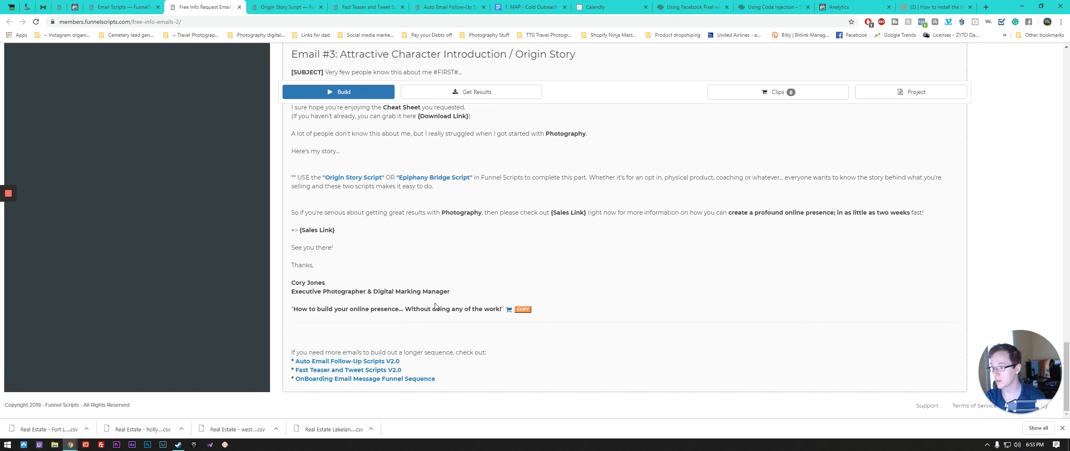
pyautogui.moveTo(322, 319)
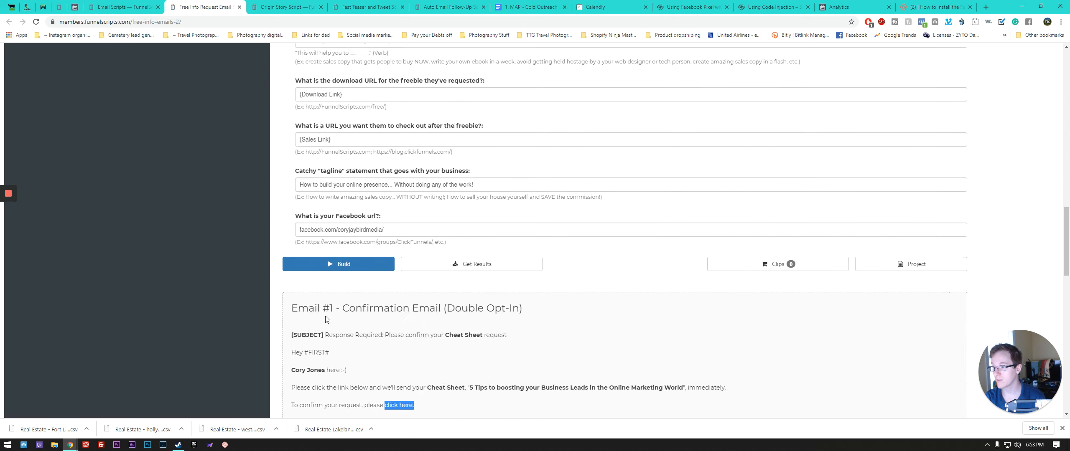
pyautogui.scroll(-3)
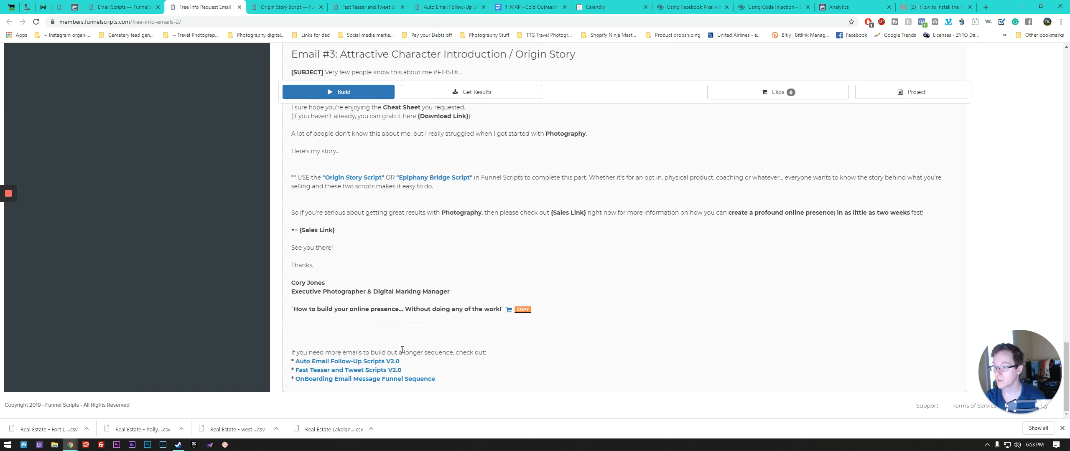
pyautogui.moveTo(452, 348)
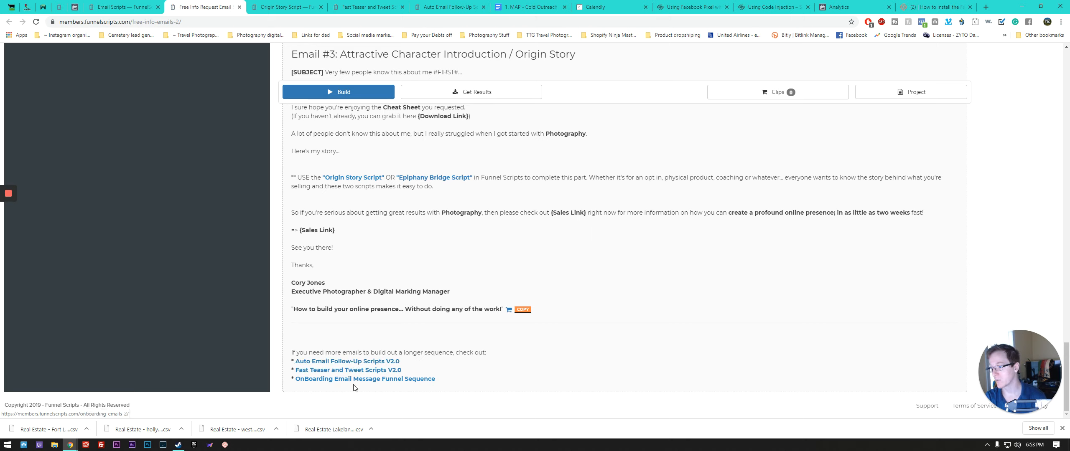
pyautogui.moveTo(365, 371)
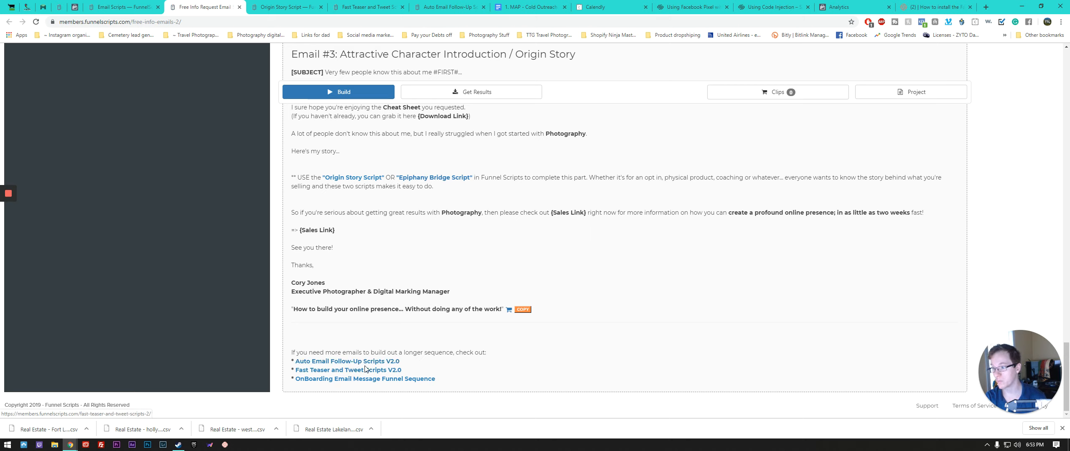
pyautogui.moveTo(333, 335)
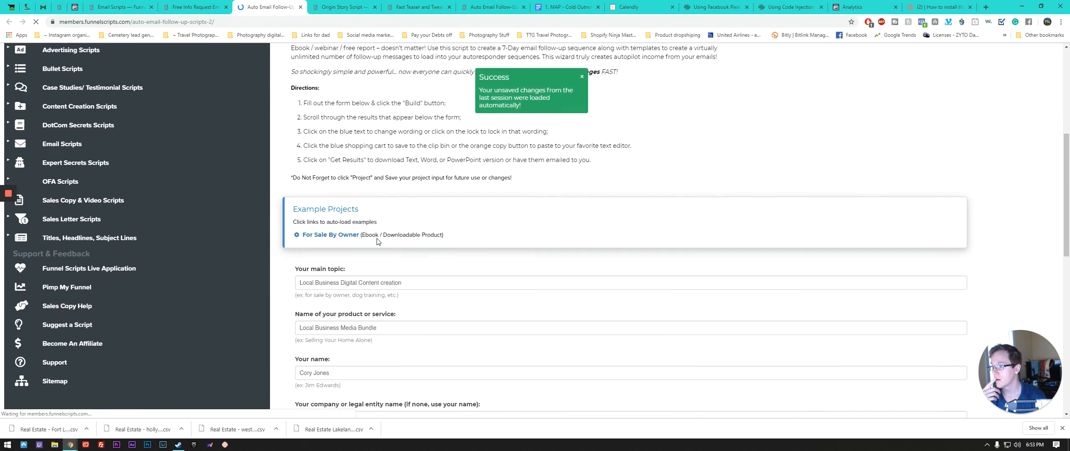
# Step: Scroll past the Variables Entered box to the generated Day 1 - Instant - Tech Support email
pyautogui.scroll(-3)
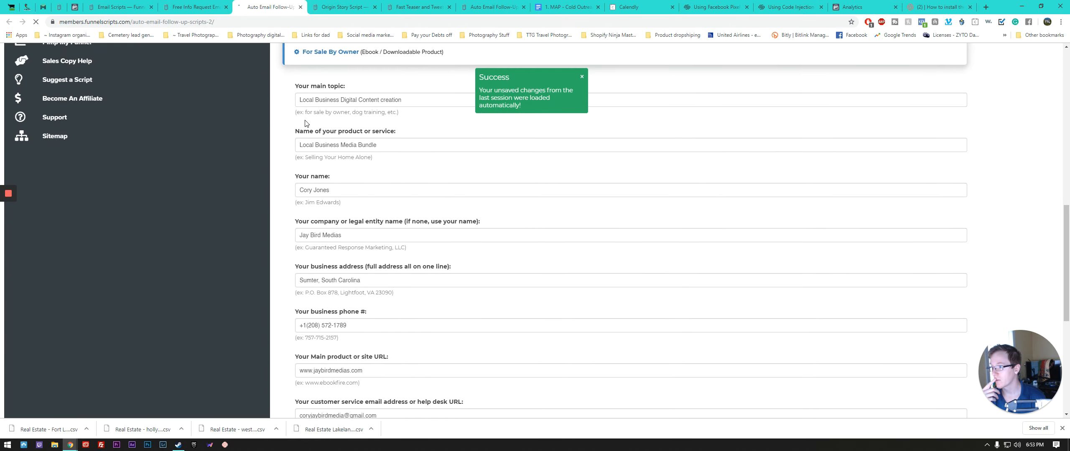
pyautogui.scroll(-3)
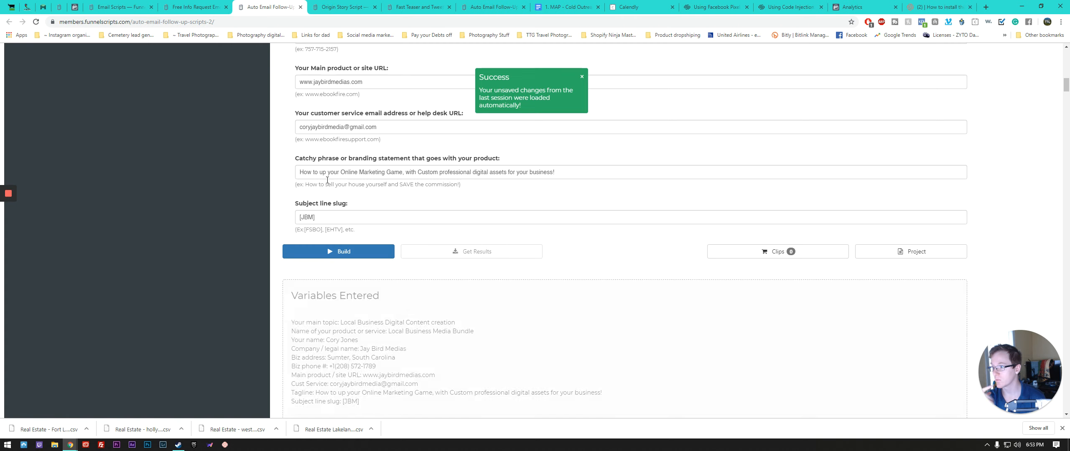
pyautogui.scroll(-3)
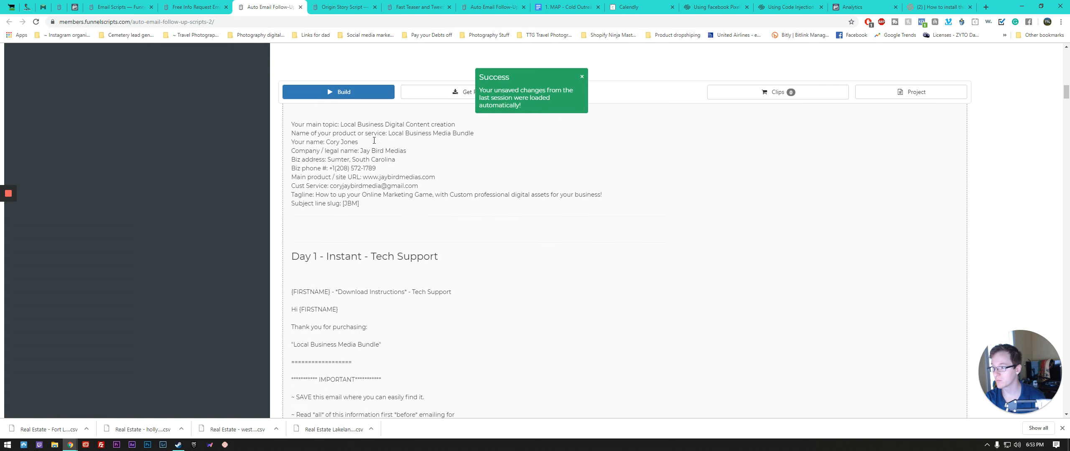
pyautogui.scroll(-3)
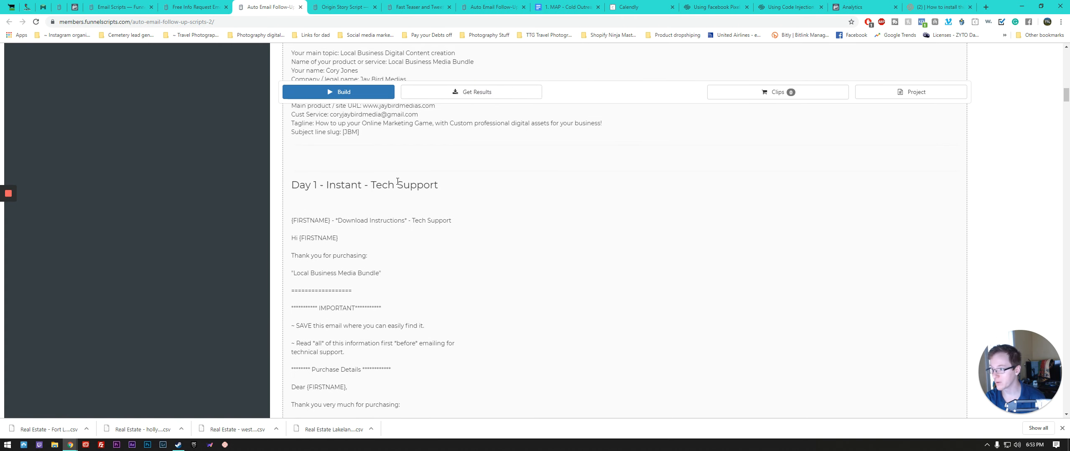
pyautogui.scroll(-3)
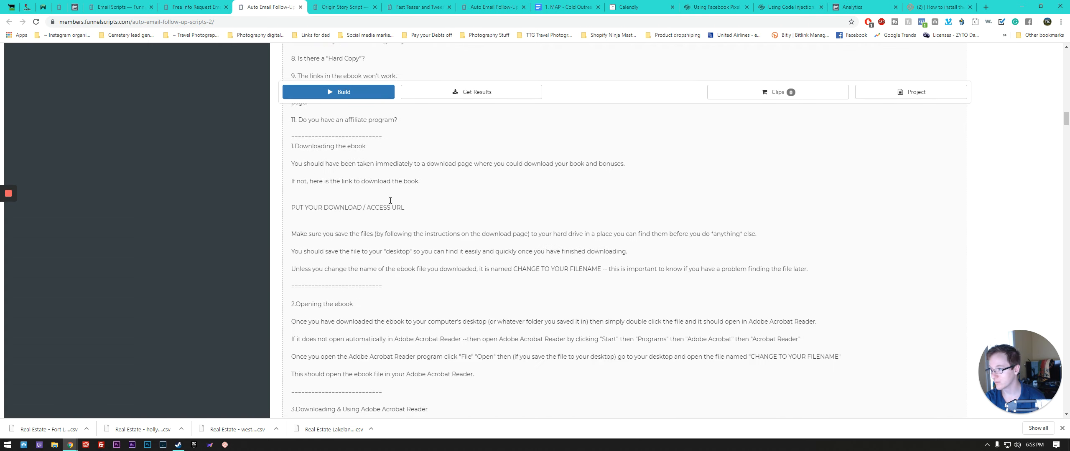
# Step: Scroll through the generated Day 3, Day 5 and Day 6 follow-up emails
pyautogui.scroll(-3)
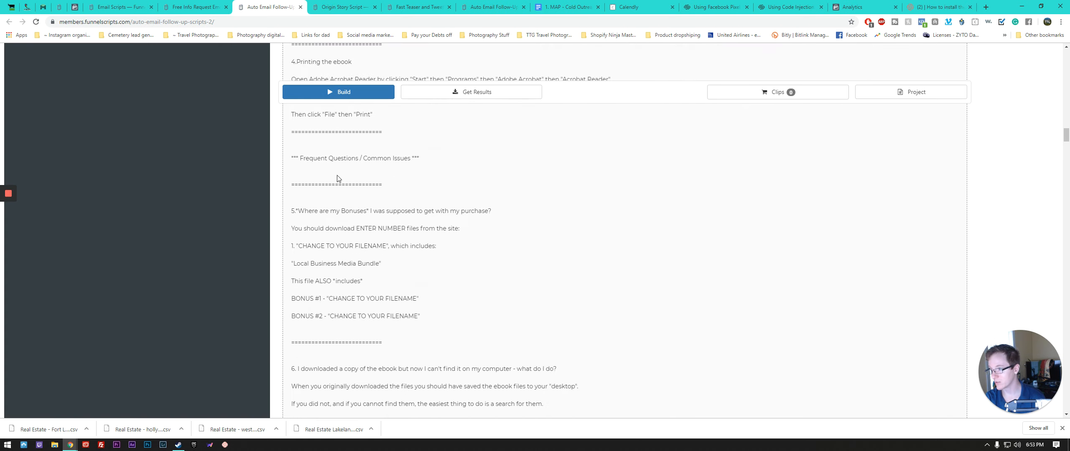
pyautogui.scroll(-3)
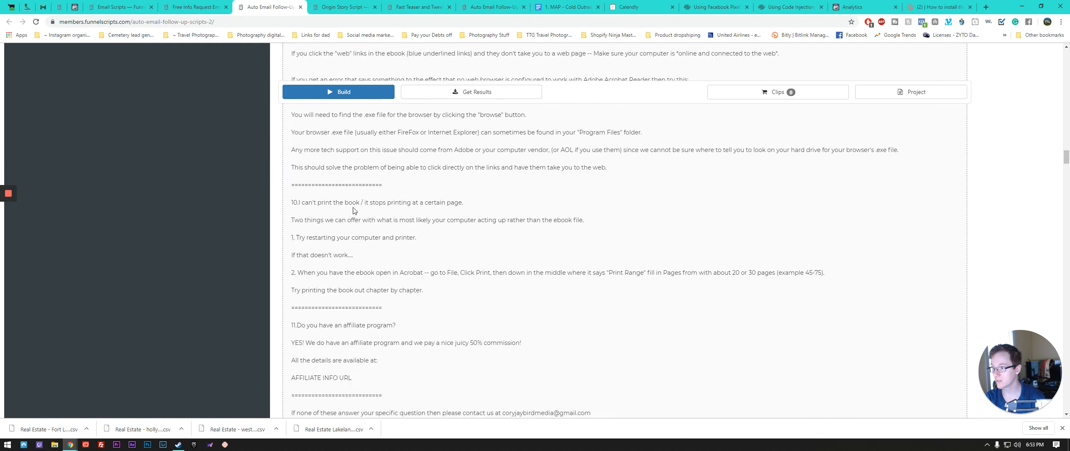
pyautogui.scroll(-3)
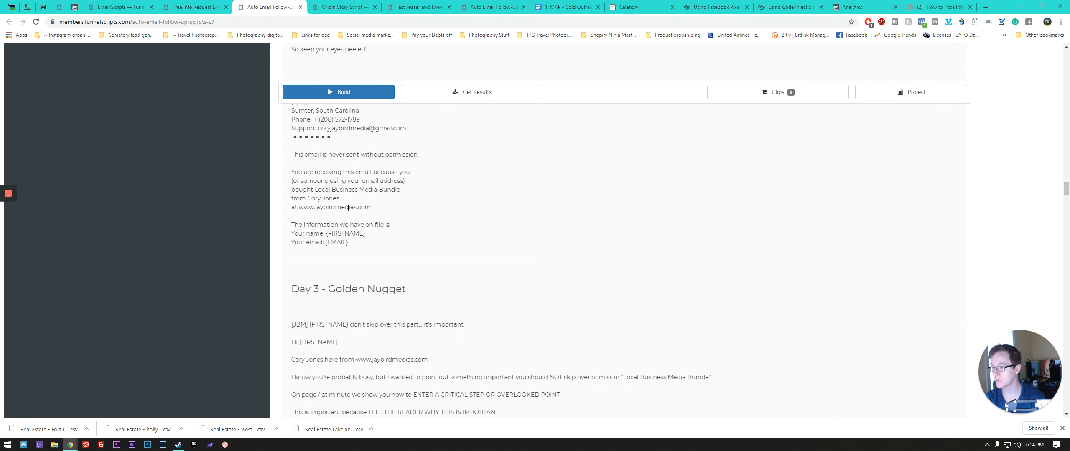
pyautogui.scroll(-3)
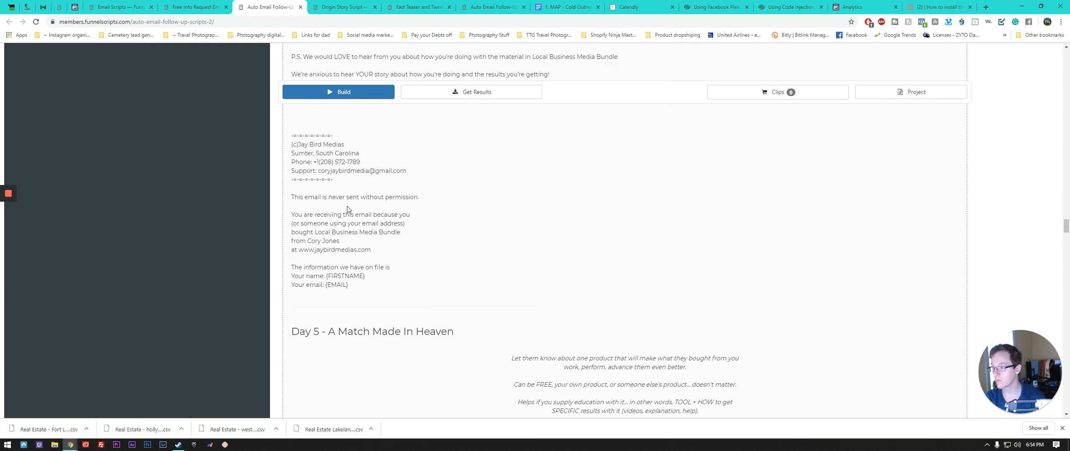
pyautogui.scroll(-3)
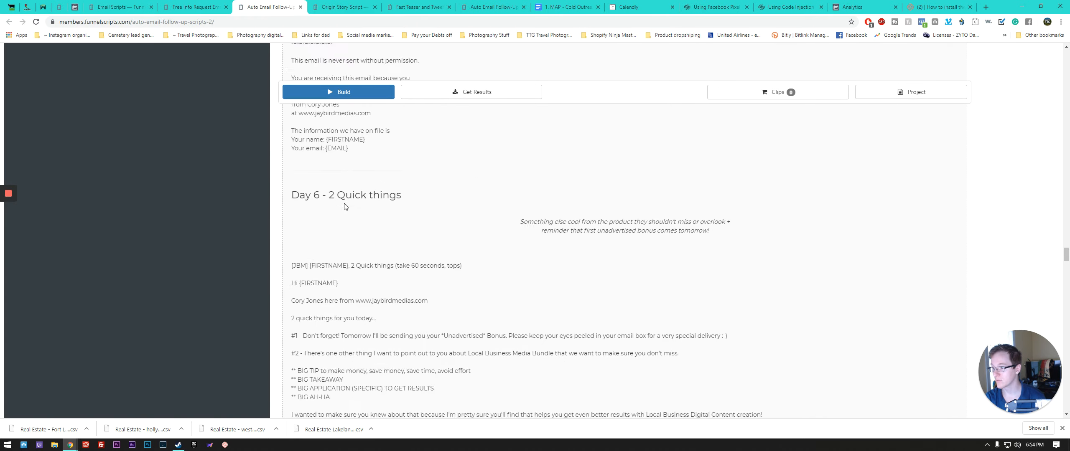
pyautogui.scroll(-3)
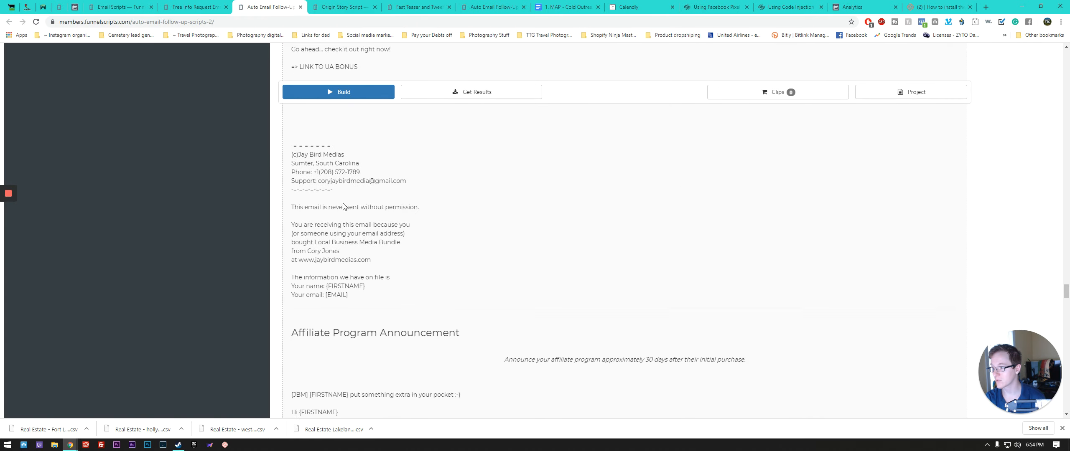
# Step: Scroll past the Affiliate Program Announcement email to the Video Sharing Template email
pyautogui.scroll(-3)
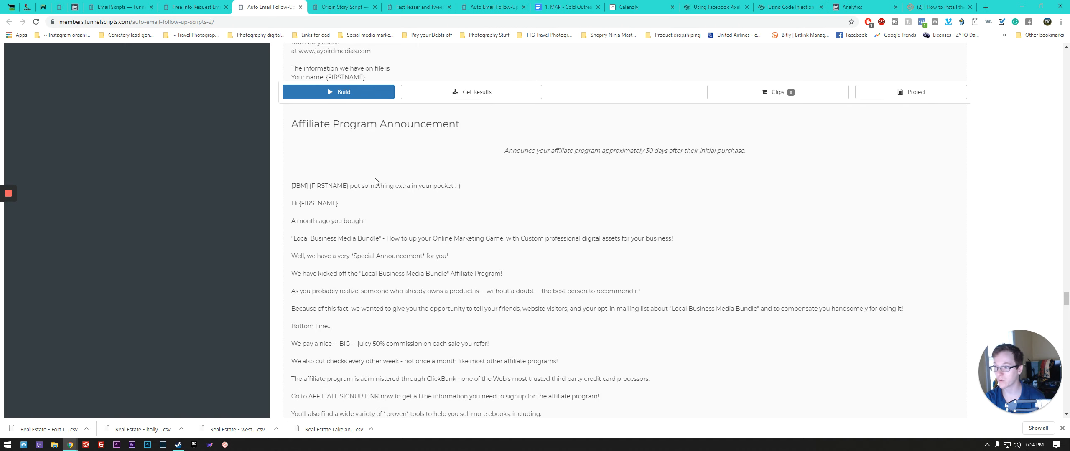
pyautogui.scroll(-3)
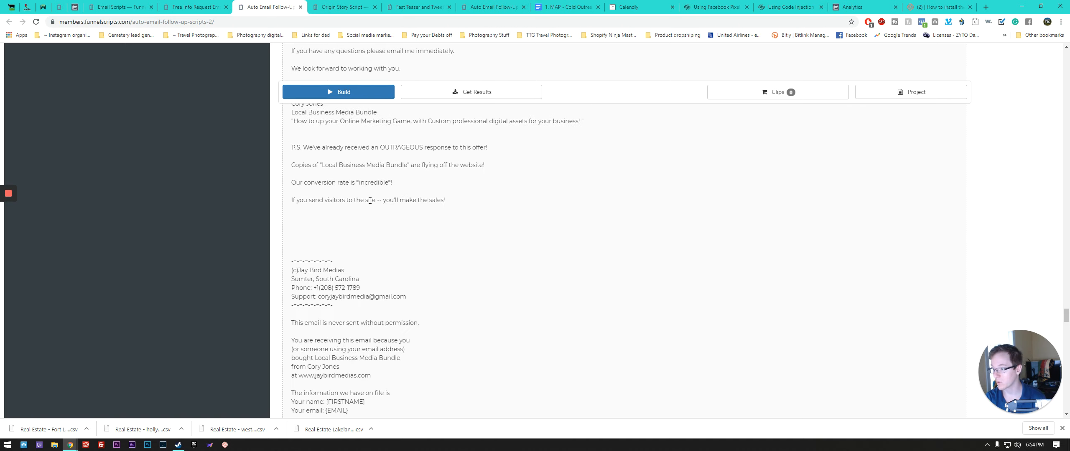
pyautogui.scroll(-3)
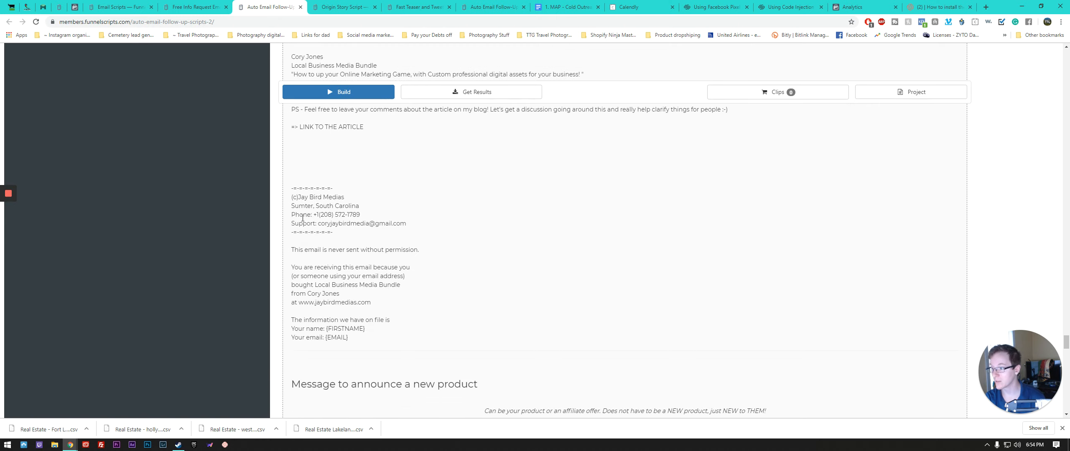
pyautogui.scroll(-3)
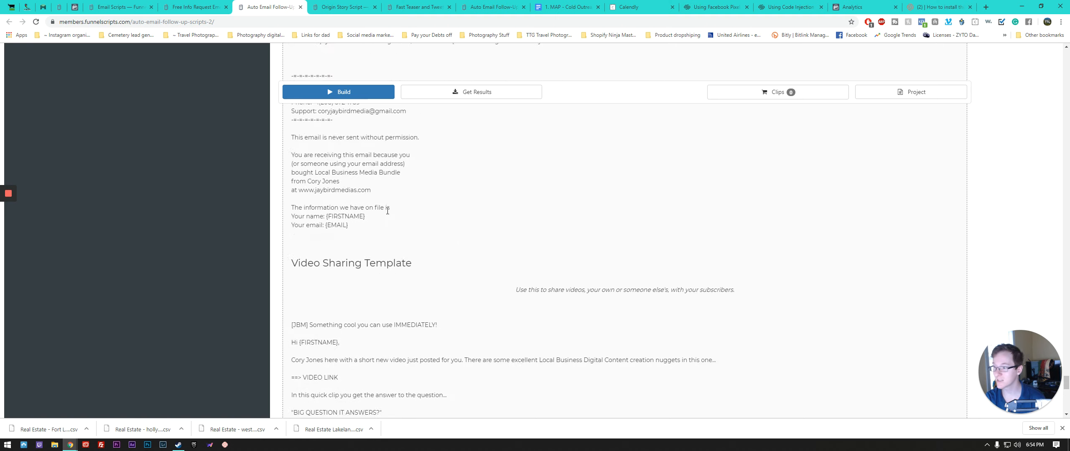
pyautogui.scroll(-3)
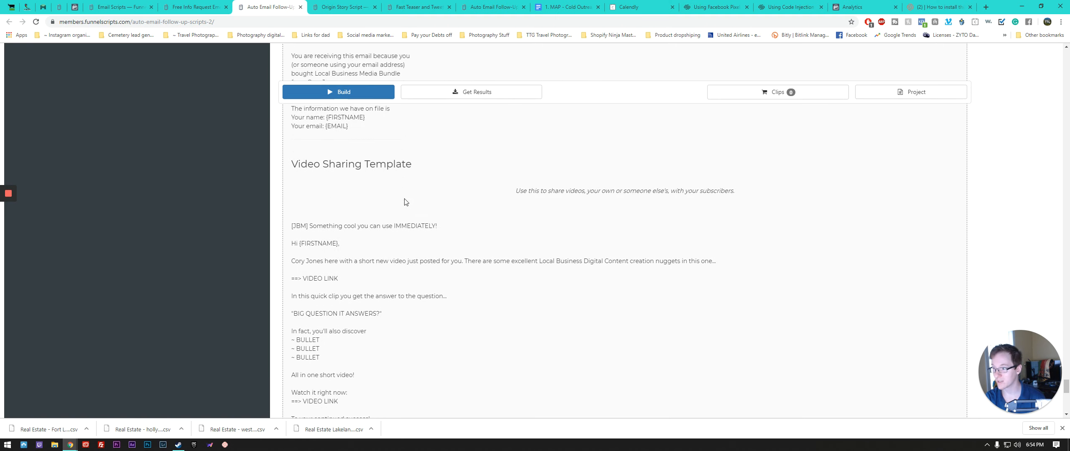
pyautogui.scroll(-3)
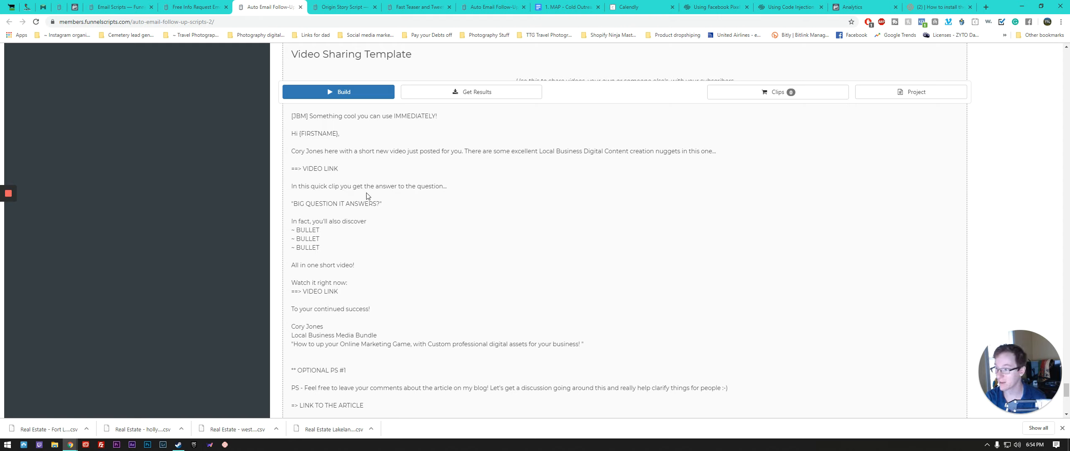
pyautogui.moveTo(369, 196)
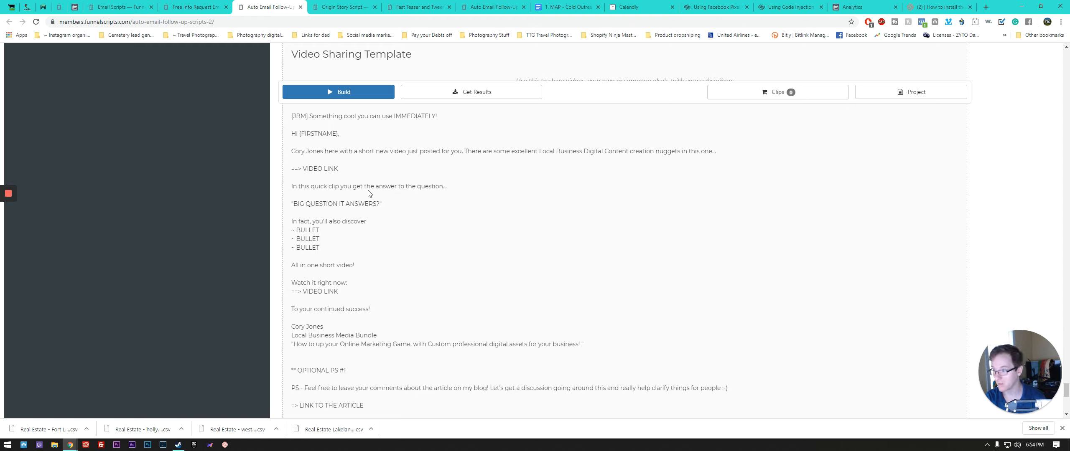
pyautogui.moveTo(364, 188)
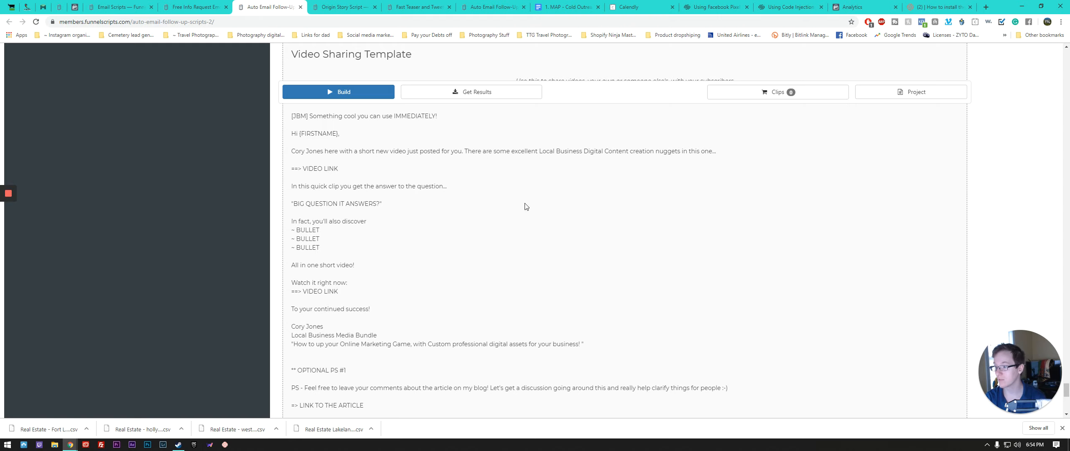
pyautogui.moveTo(406, 227)
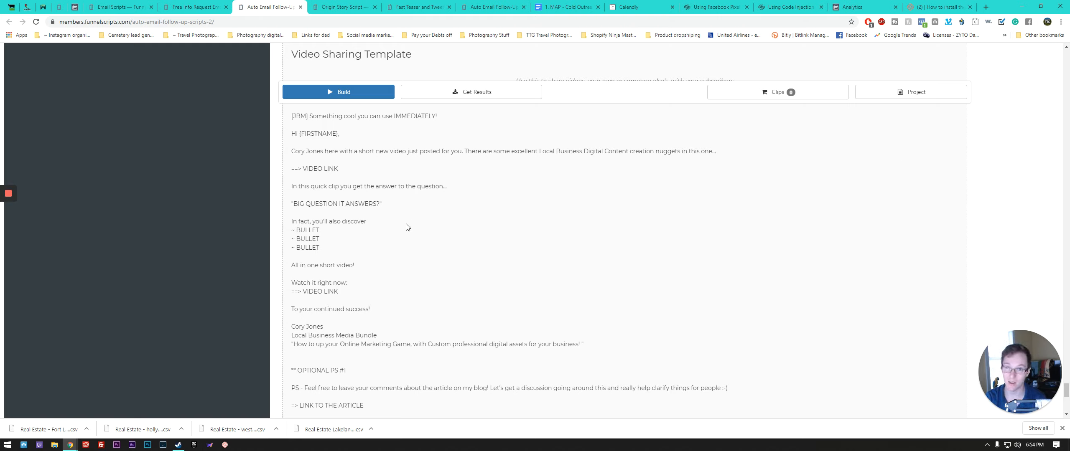
pyautogui.moveTo(430, 226)
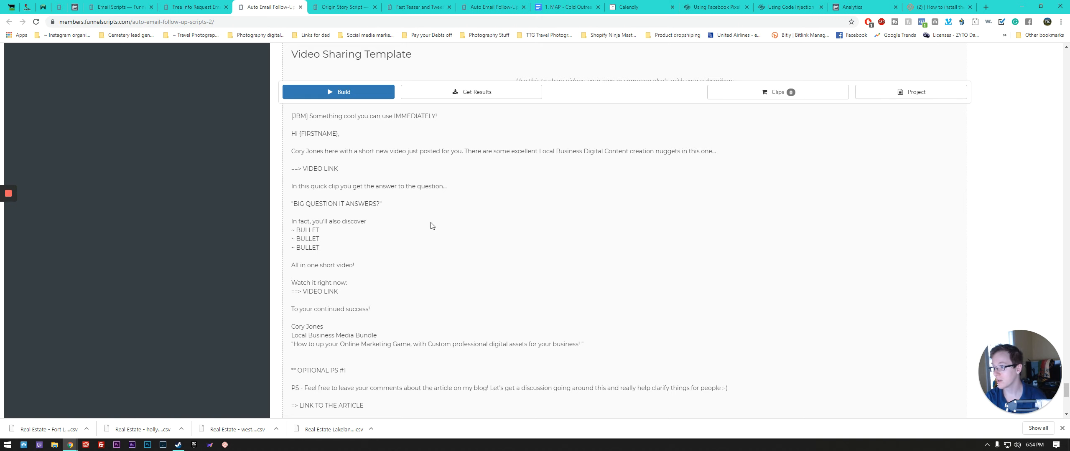
pyautogui.scroll(-3)
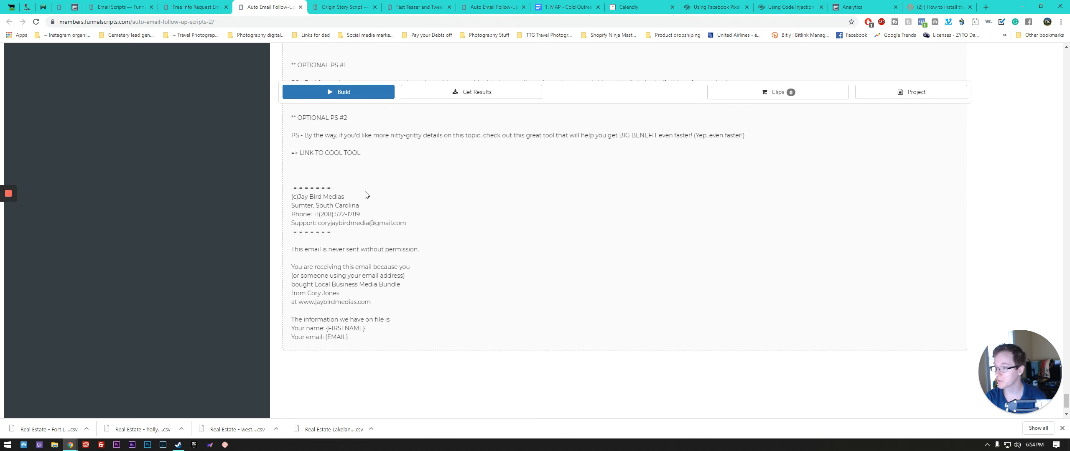
pyautogui.moveTo(288, 7)
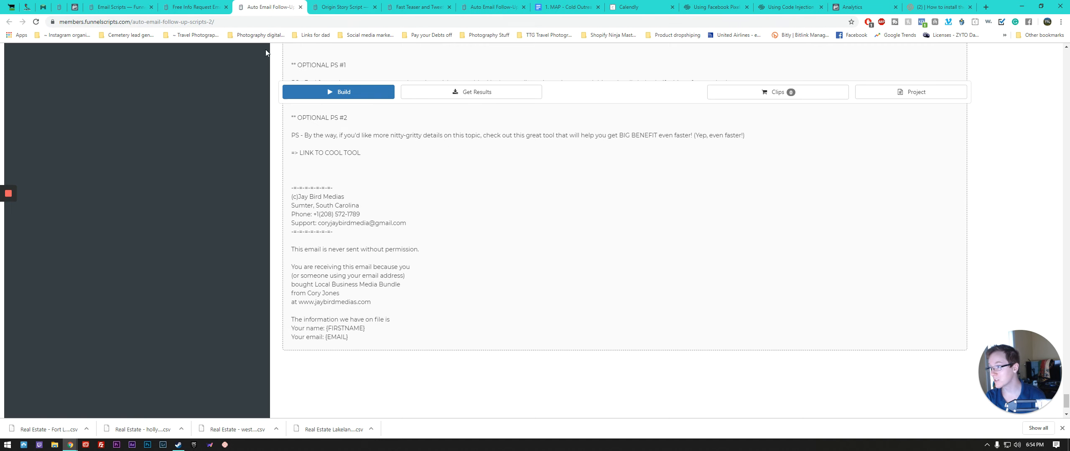
pyautogui.moveTo(280, 108)
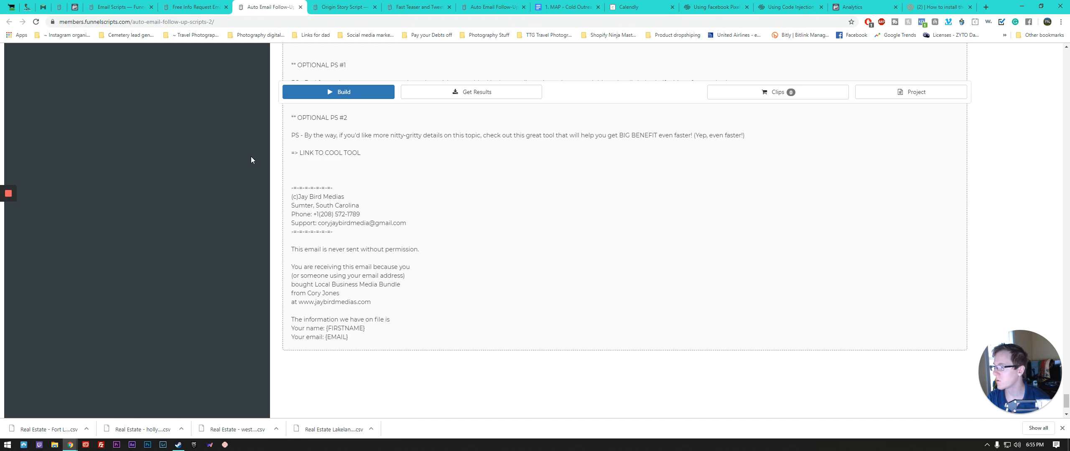
pyautogui.moveTo(244, 163)
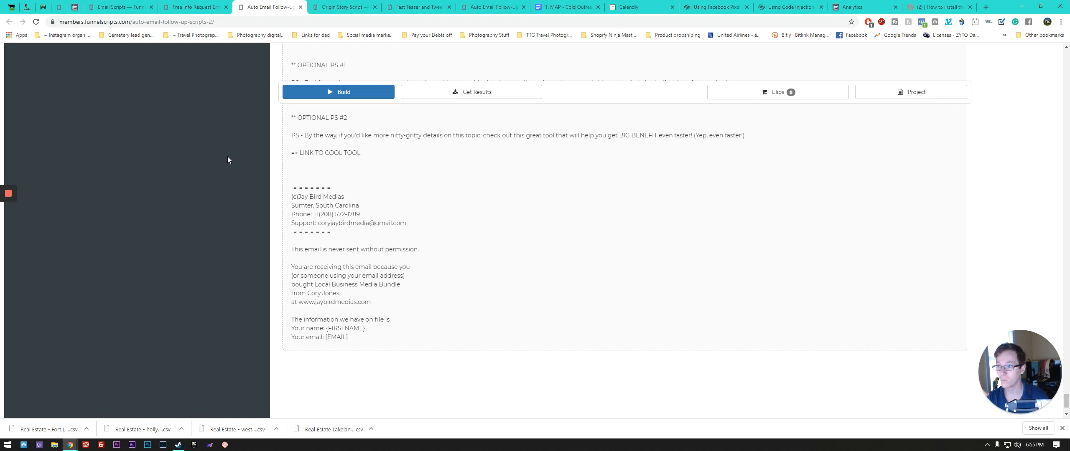
pyautogui.moveTo(69, 206)
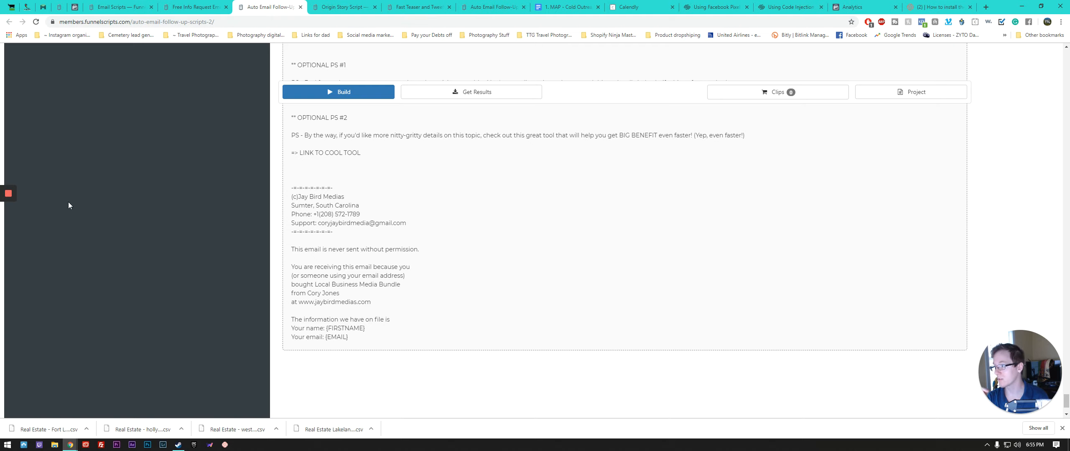
pyautogui.moveTo(57, 196)
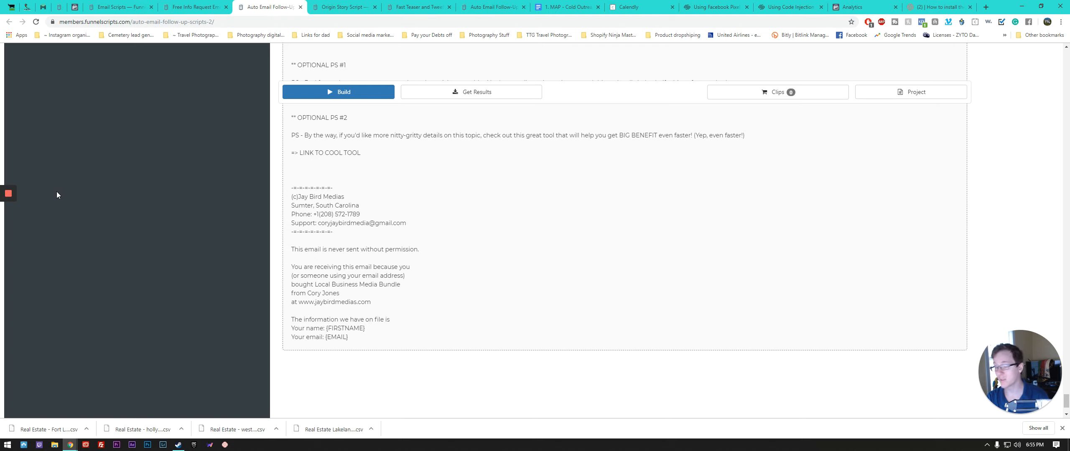
pyautogui.moveTo(41, 193)
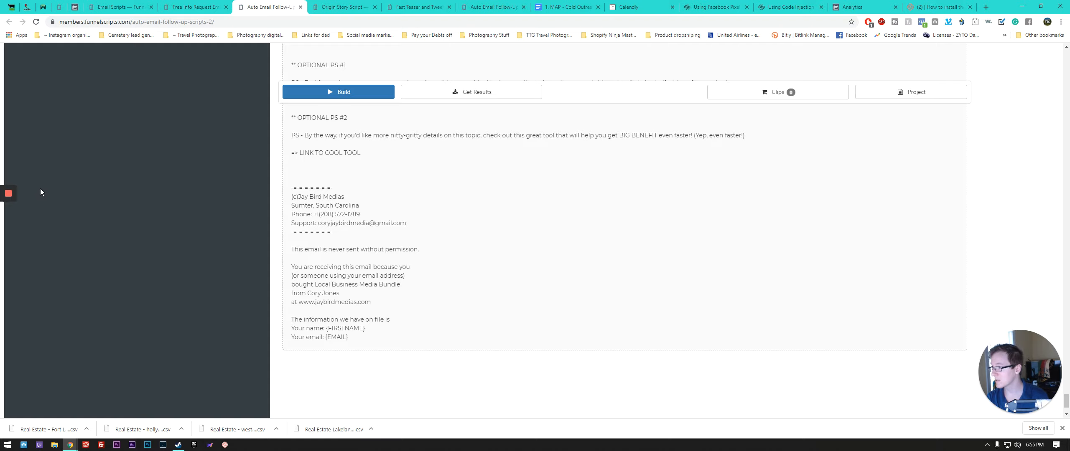